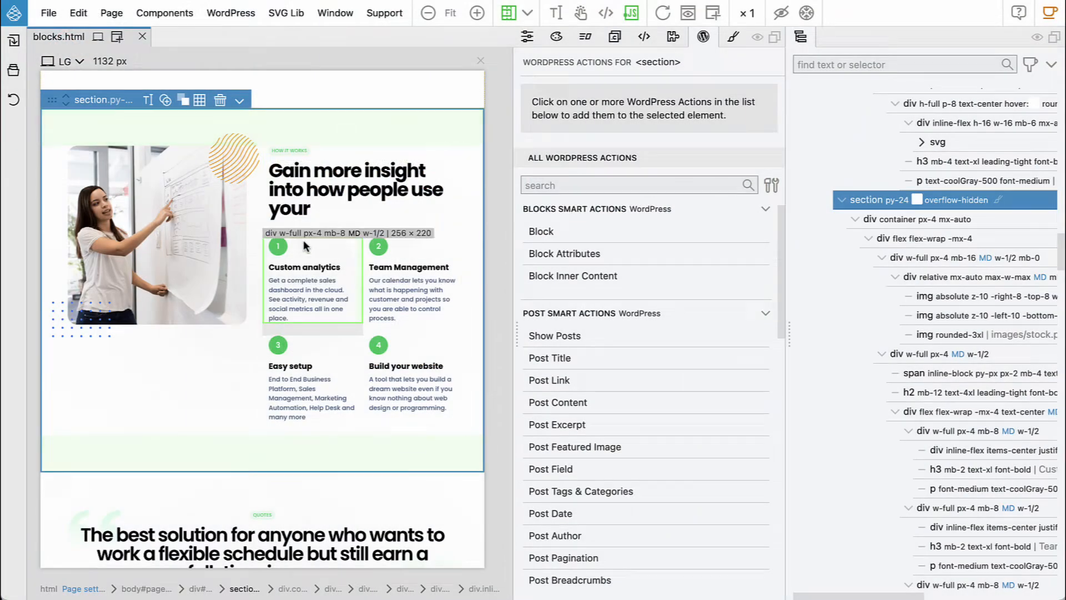
{"action": "mouse_move", "coordinate": [366, 408]}
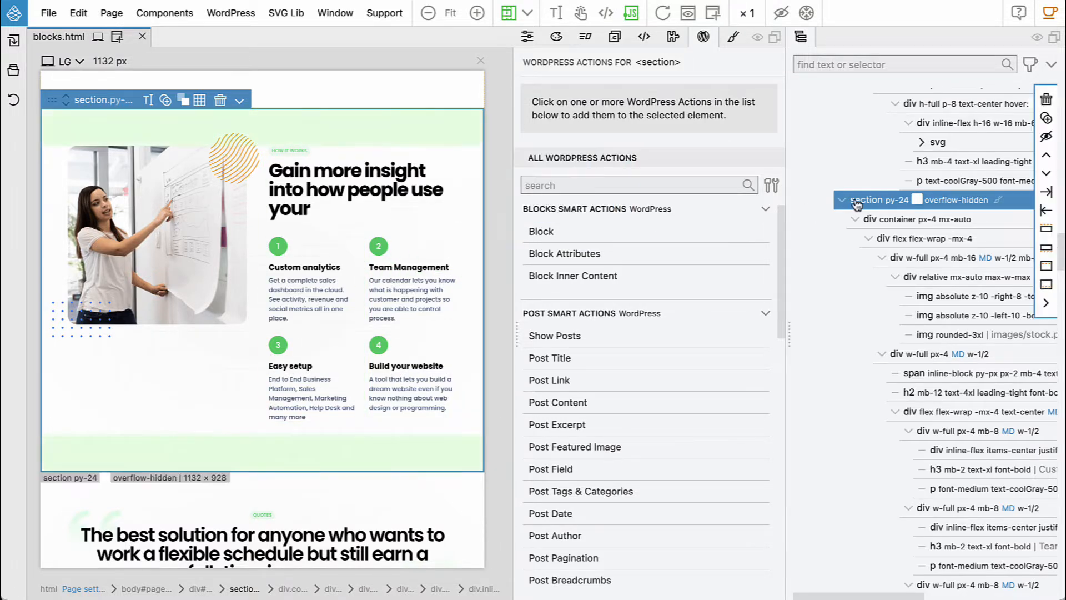
Step: Make the section a block with id 'steps', title 'Steps', in custom category 'flex'
{"action": "left_click", "coordinate": [542, 231]}
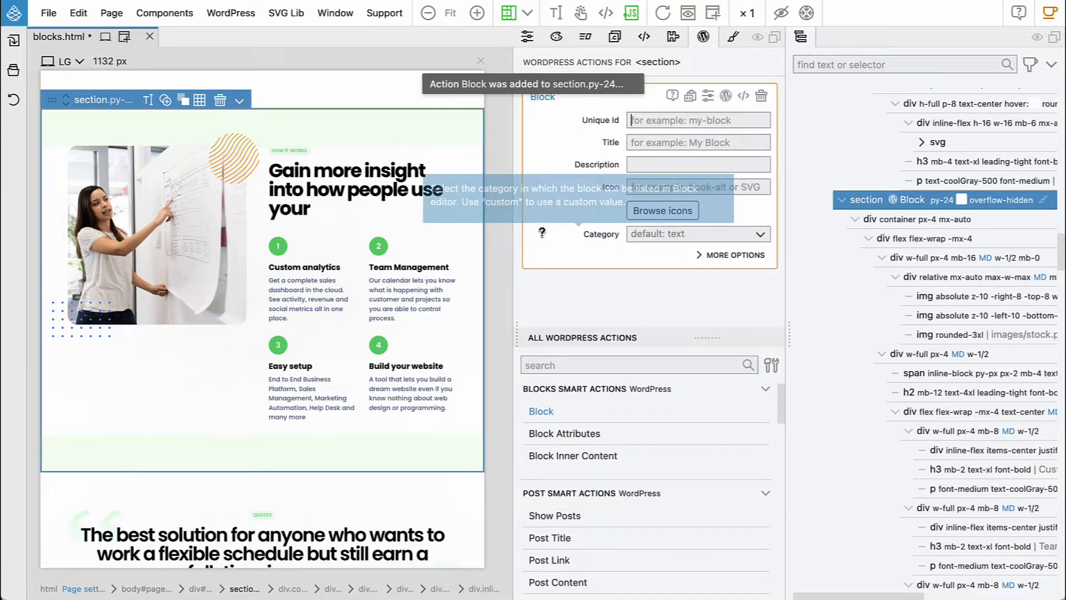
{"action": "type", "text": "s"}
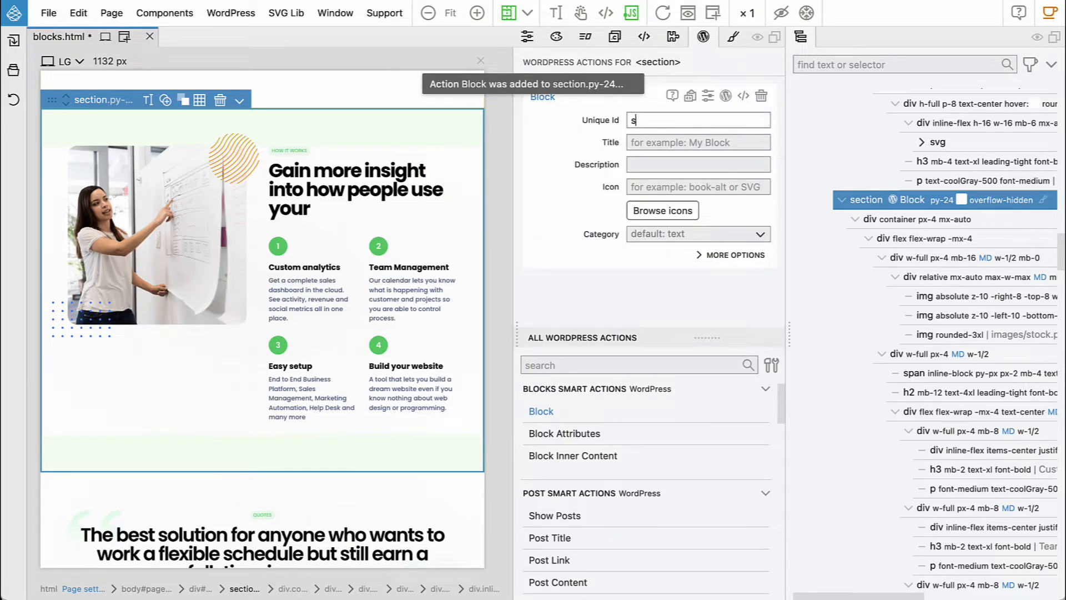
{"action": "type", "text": "teps"}
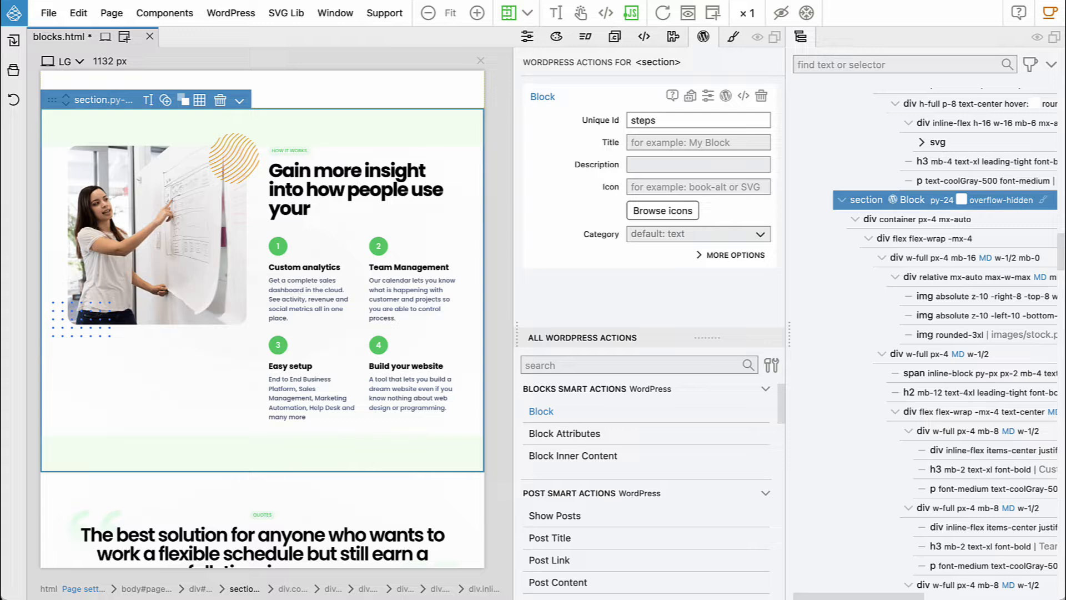
{"action": "type", "text": "Steps"}
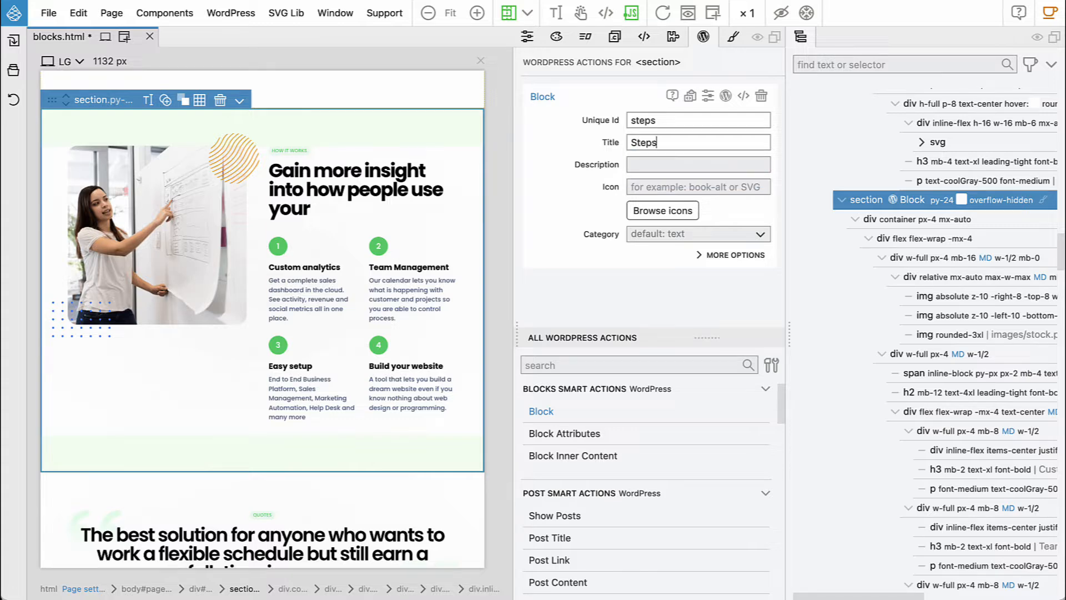
{"action": "left_click", "coordinate": [697, 234]}
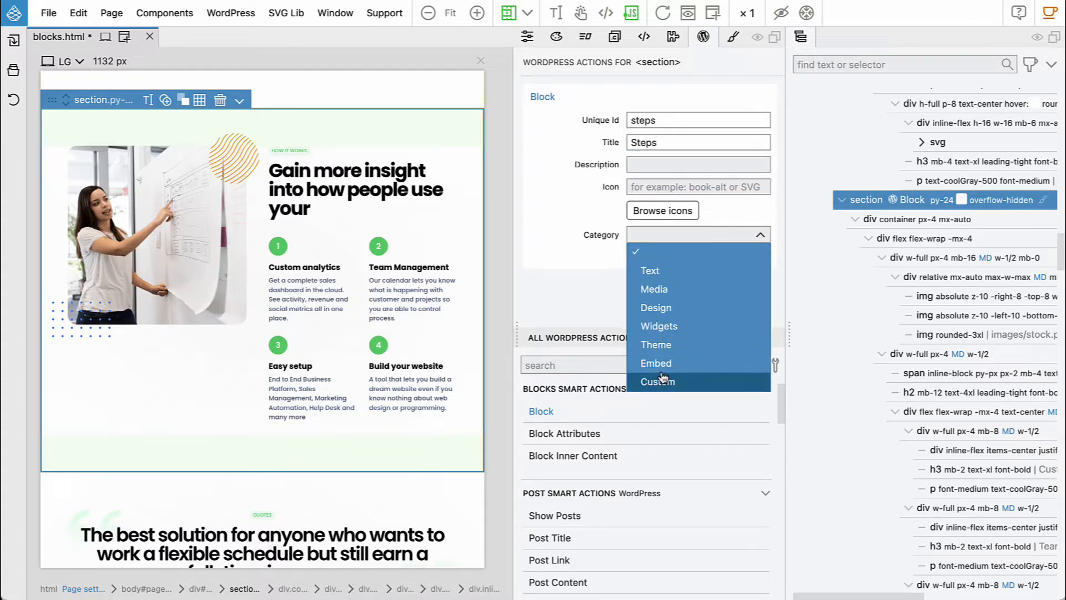
{"action": "left_click", "coordinate": [657, 381]}
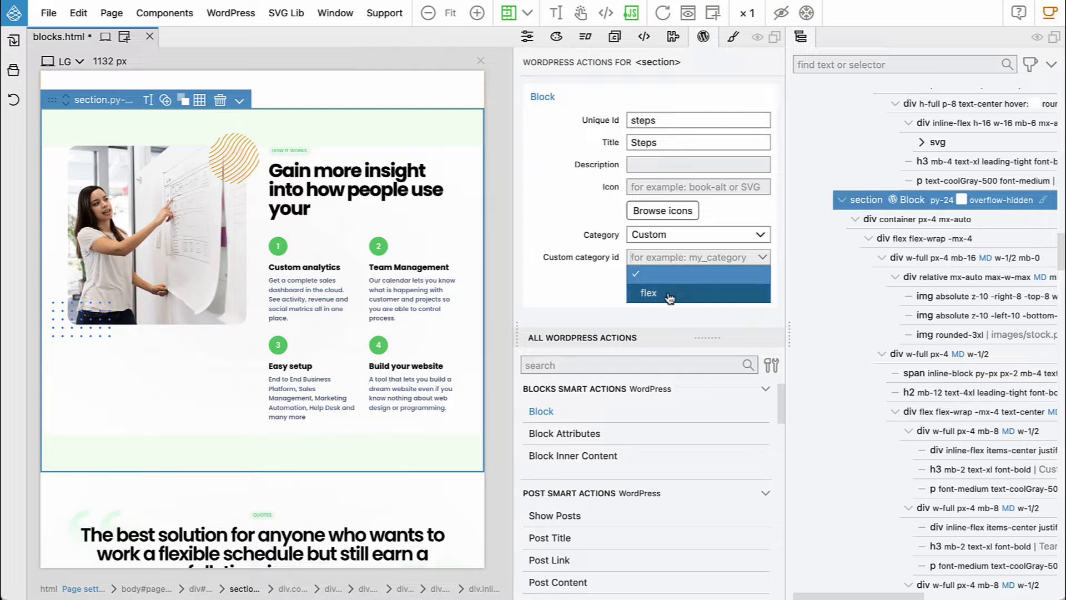
{"action": "left_click", "coordinate": [648, 293]}
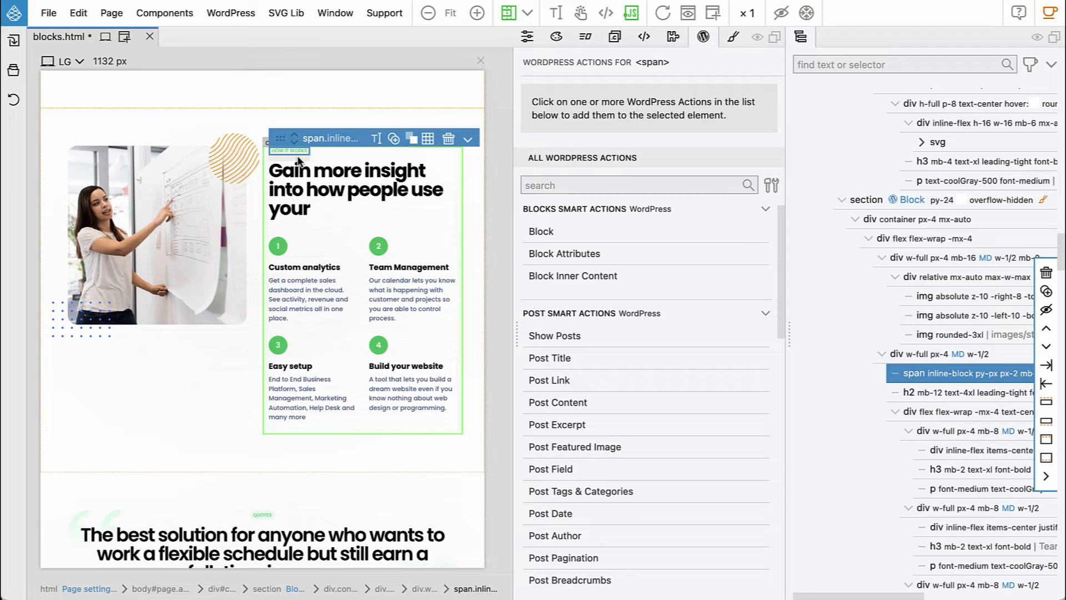
Step: Add block attributes 'label' to the small label and 'title' to the heading
{"action": "left_click", "coordinate": [564, 253]}
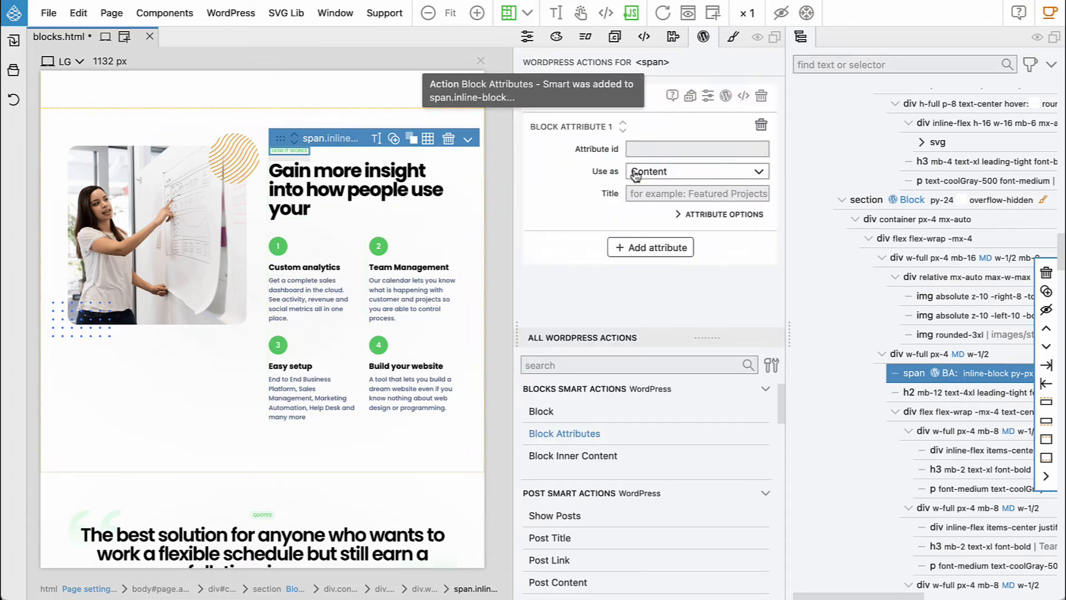
{"action": "type", "text": "label"}
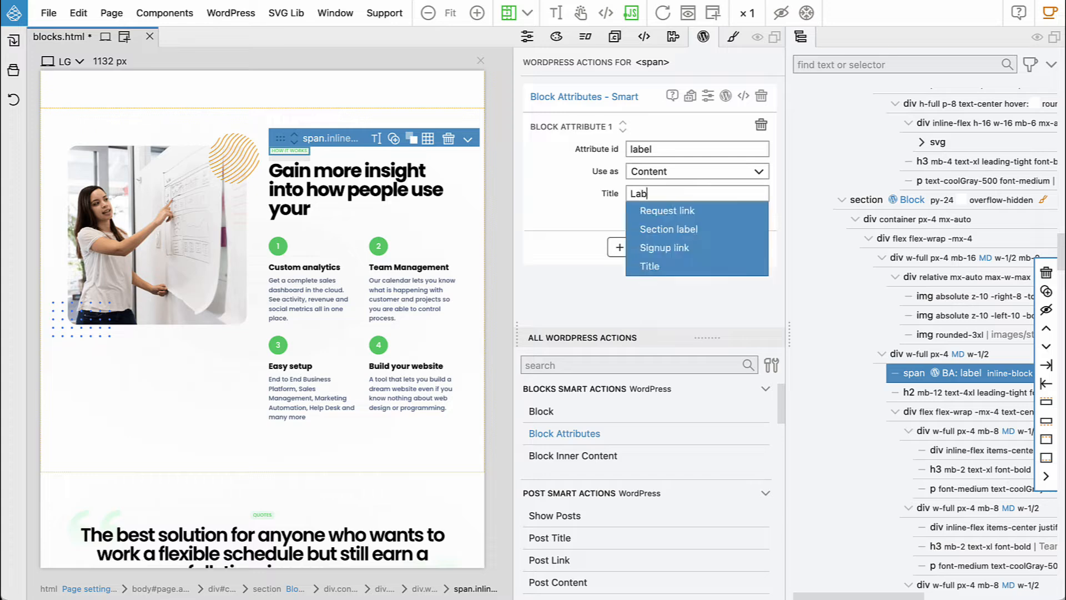
{"action": "left_click", "coordinate": [667, 229]}
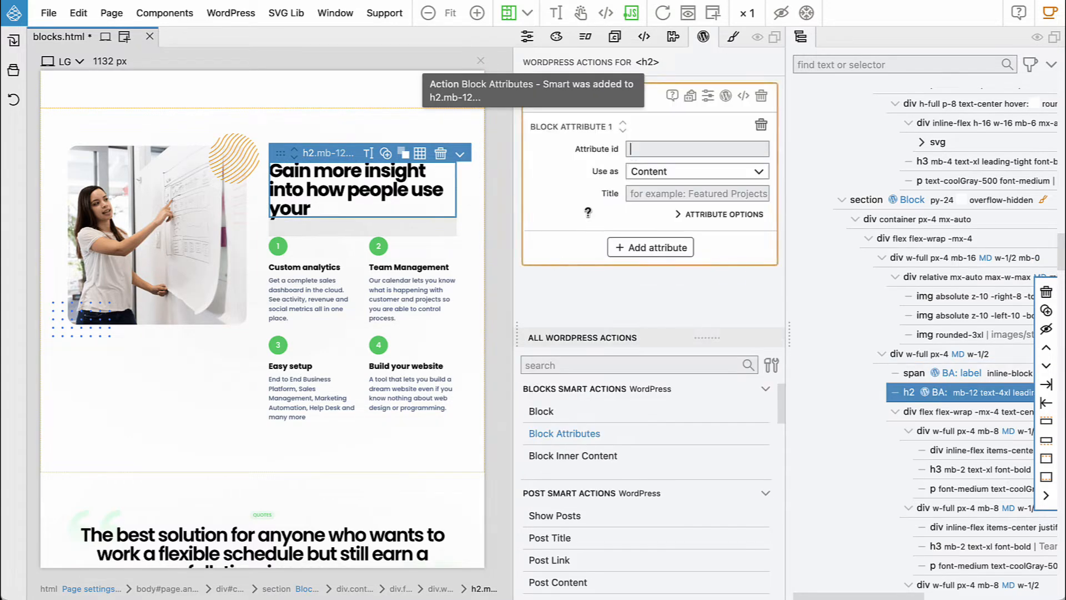
{"action": "type", "text": "title"}
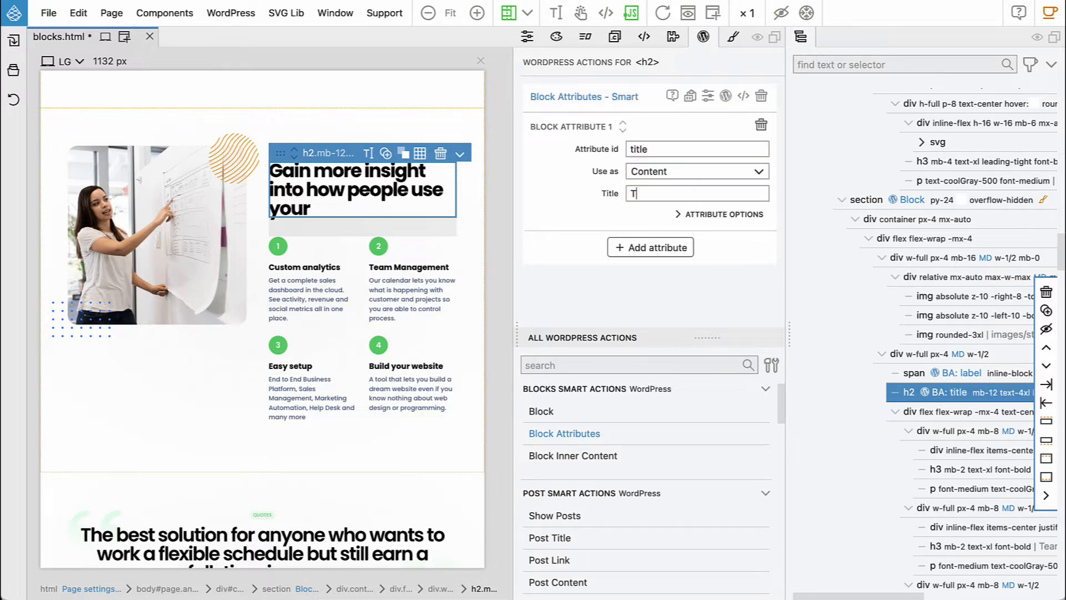
{"action": "type", "text": "itle"}
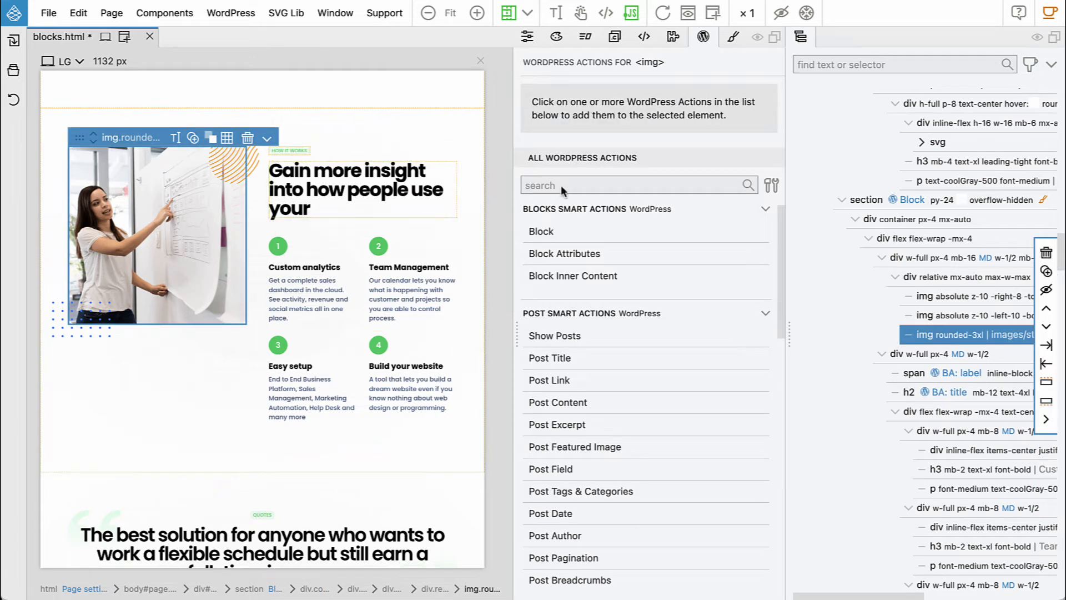
Step: Add block attribute 'image' to the photo, used as an image
{"action": "left_click", "coordinate": [563, 254]}
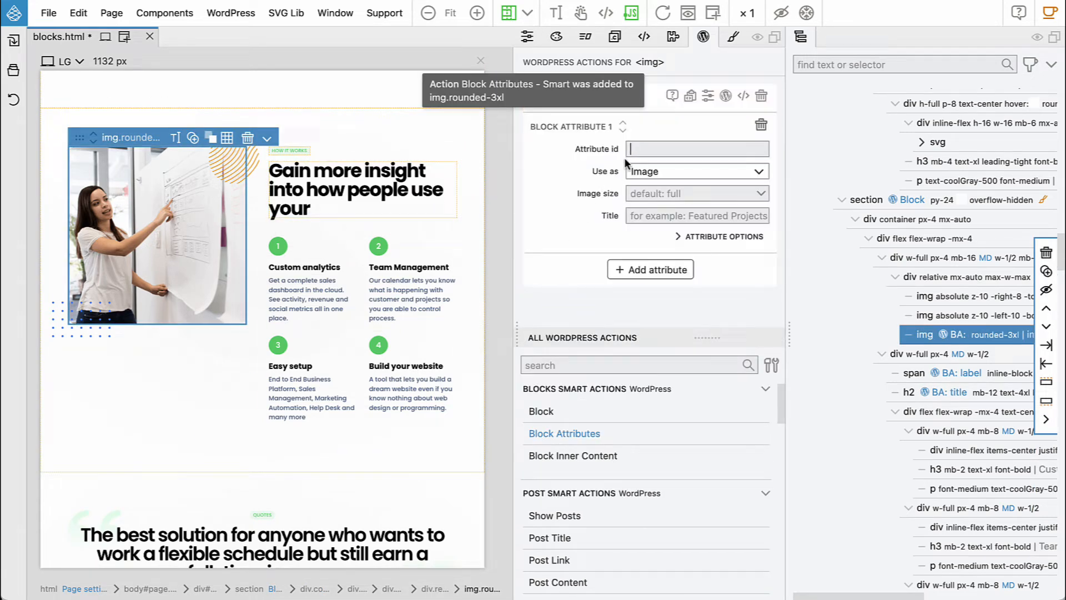
{"action": "type", "text": "image"}
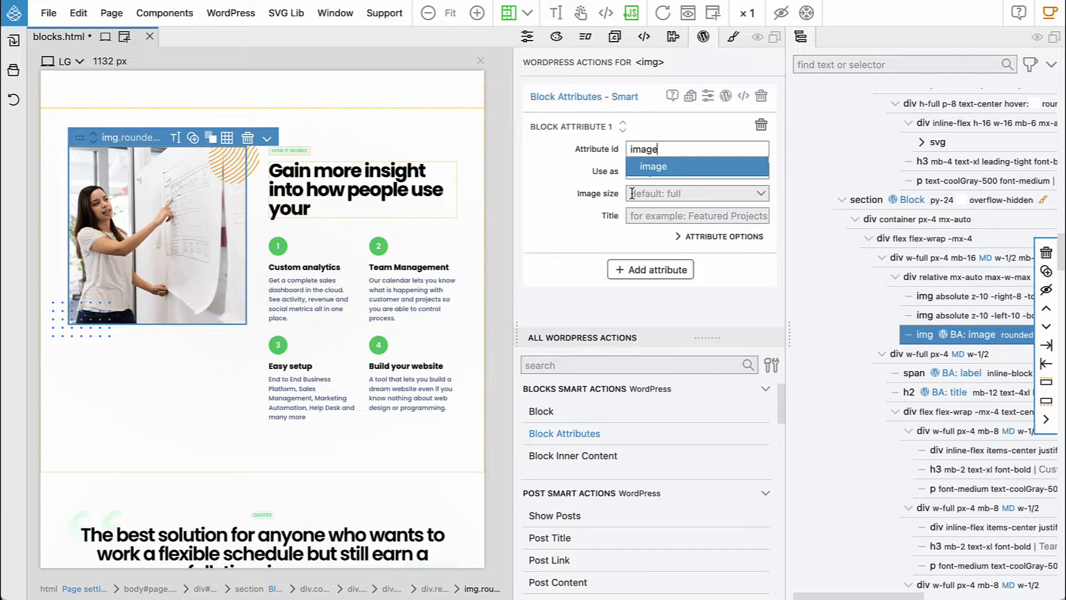
{"action": "left_click", "coordinate": [695, 166]}
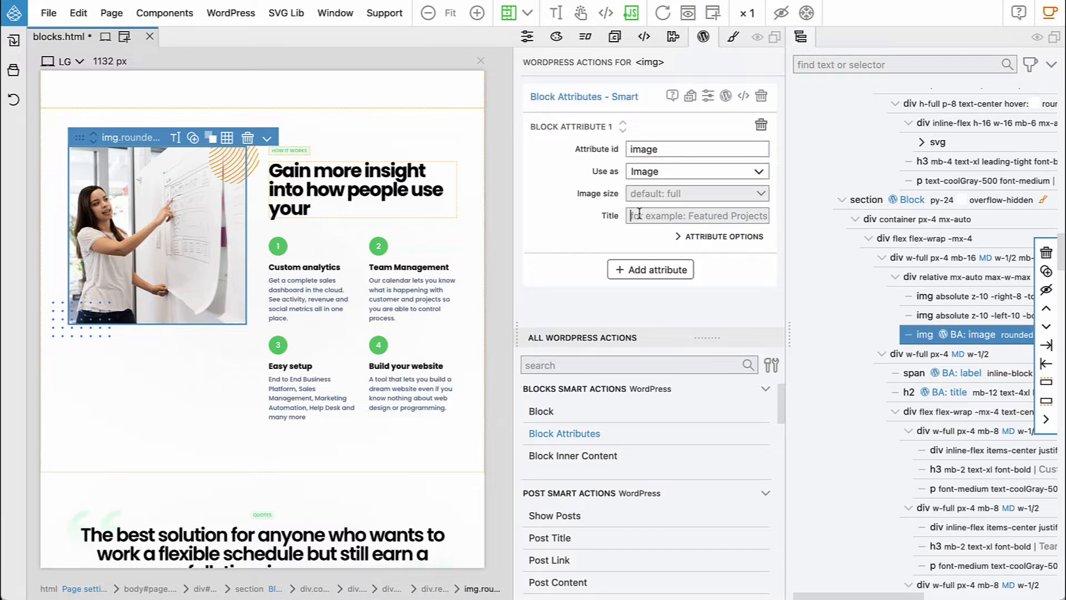
{"action": "type", "text": "image"}
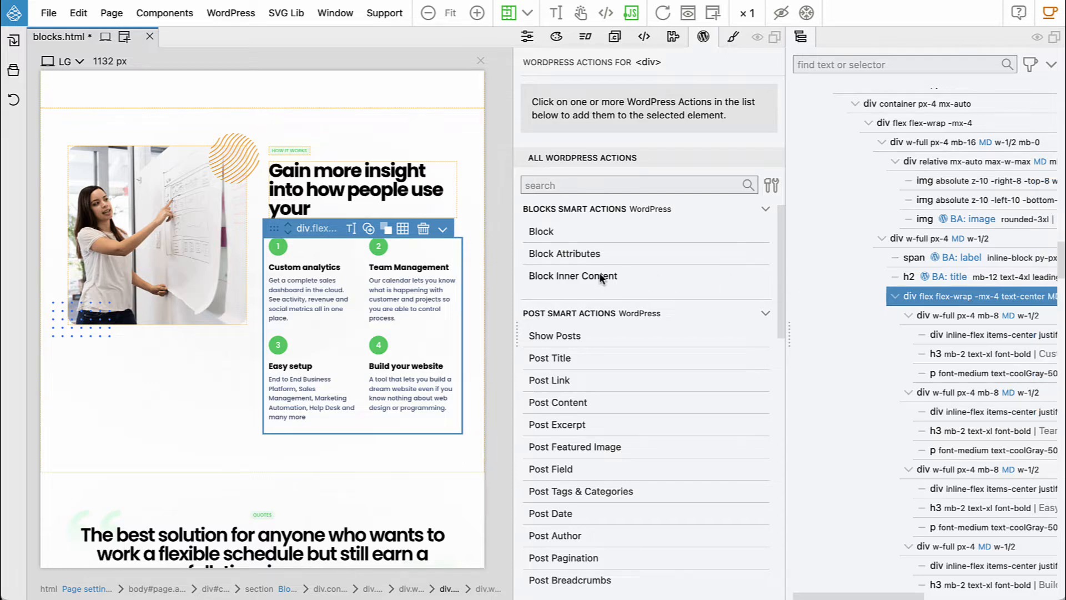
Step: Allow only 'step' blocks as inner content of the cards container
{"action": "left_click", "coordinate": [573, 276]}
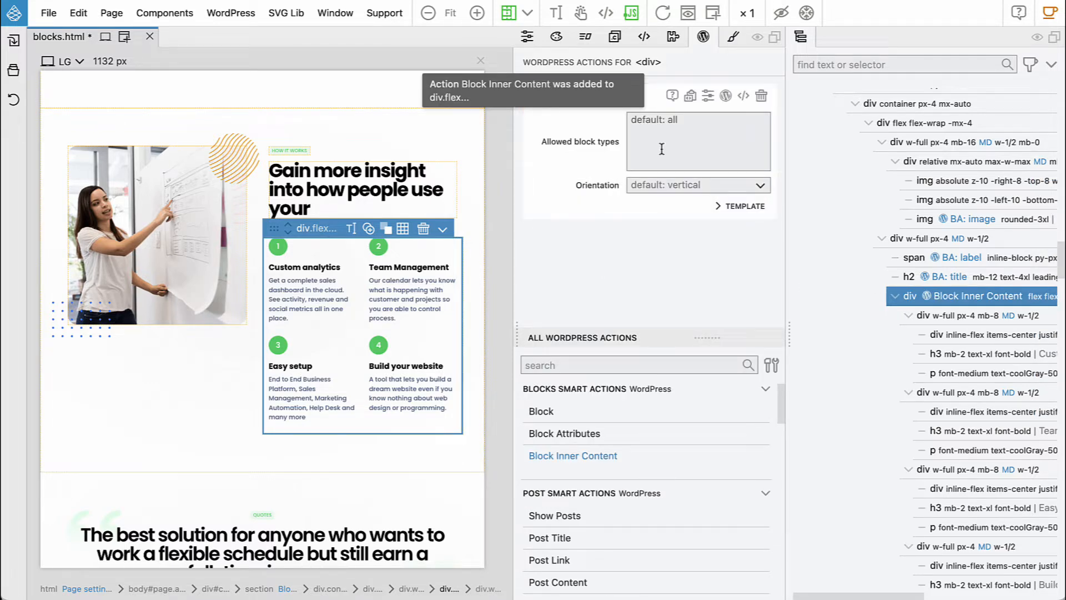
{"action": "type", "text": "step"}
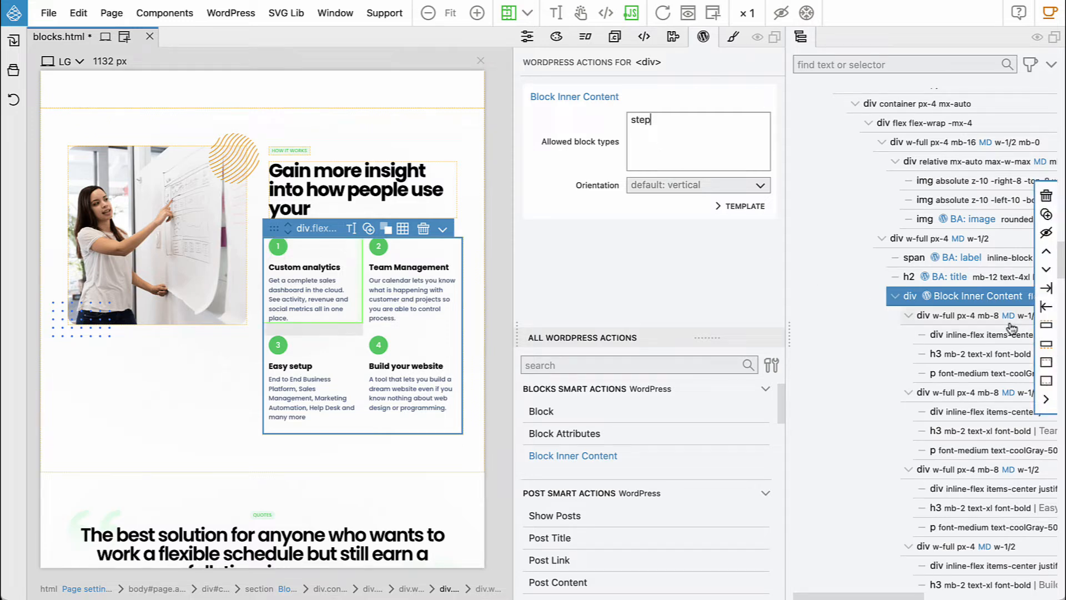
{"action": "left_click", "coordinate": [972, 316]}
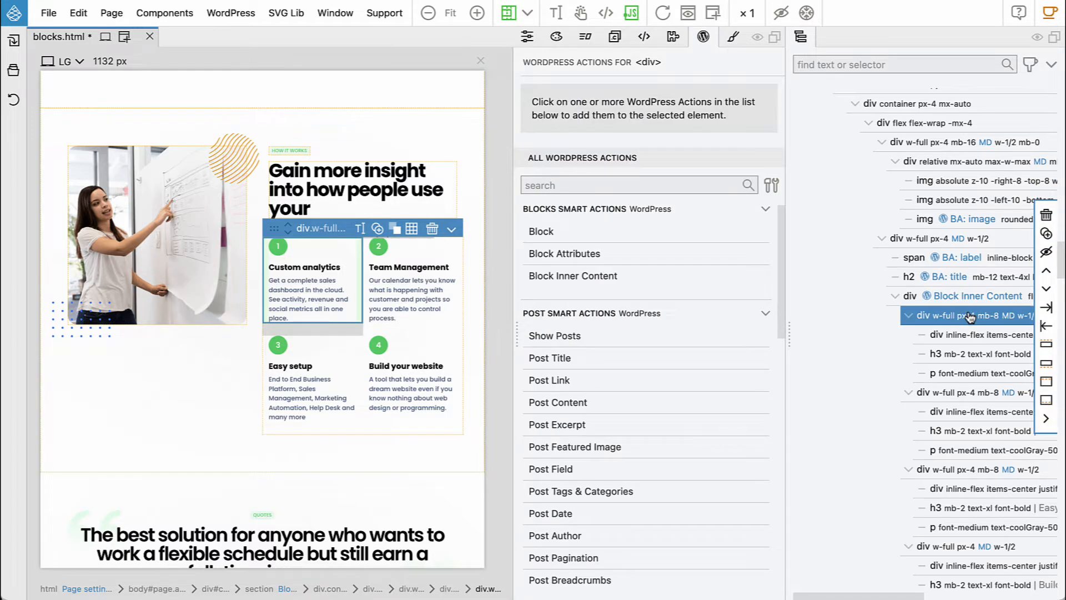
Step: Make the first card a 'step' block in the custom 'flex' category
{"action": "left_click", "coordinate": [541, 231]}
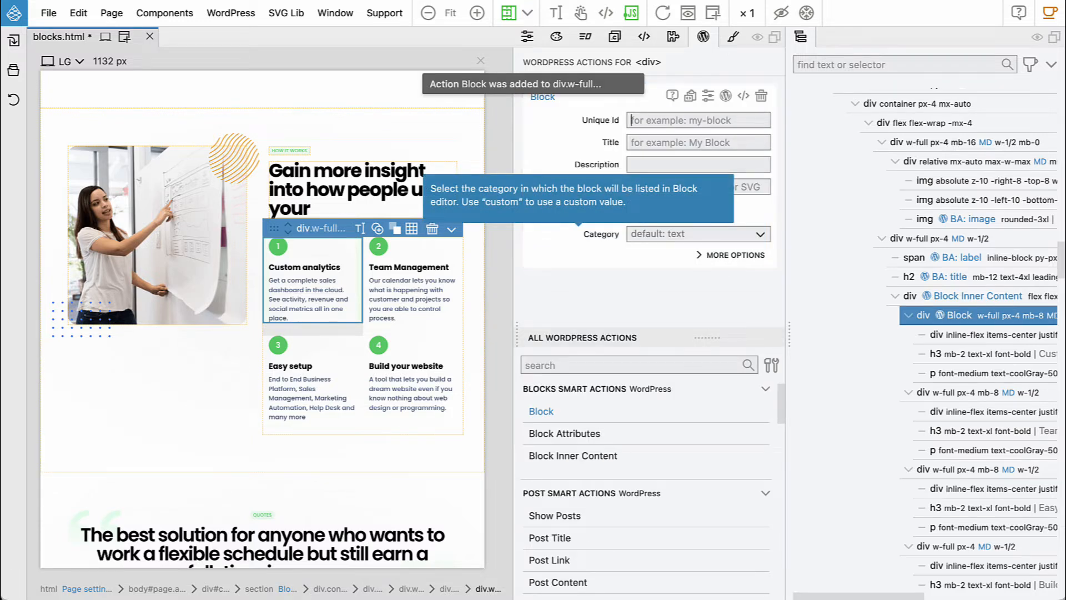
{"action": "type", "text": "step"}
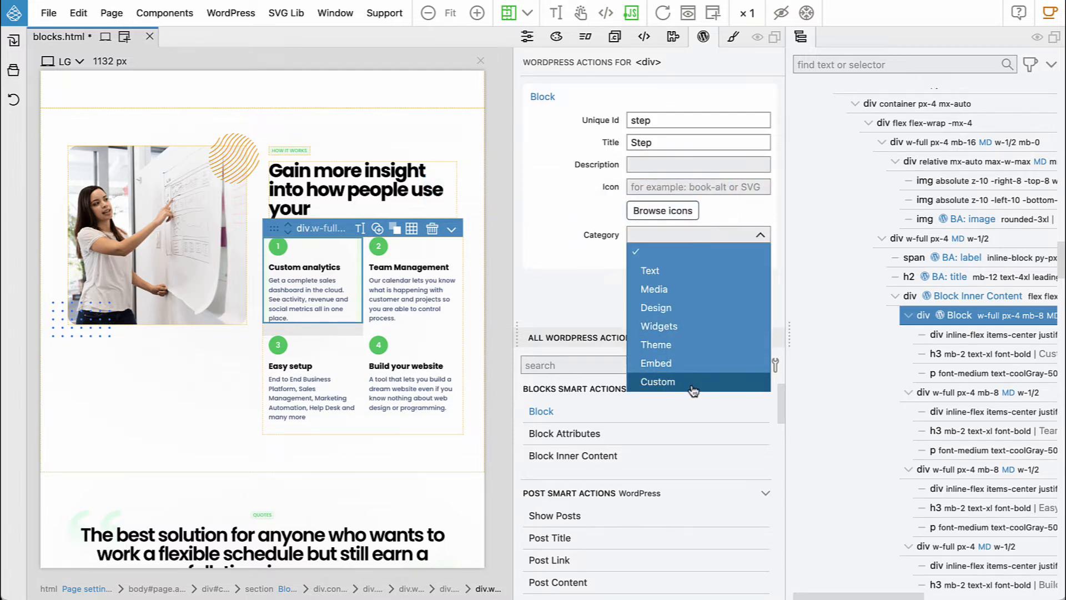
{"action": "left_click", "coordinate": [657, 381]}
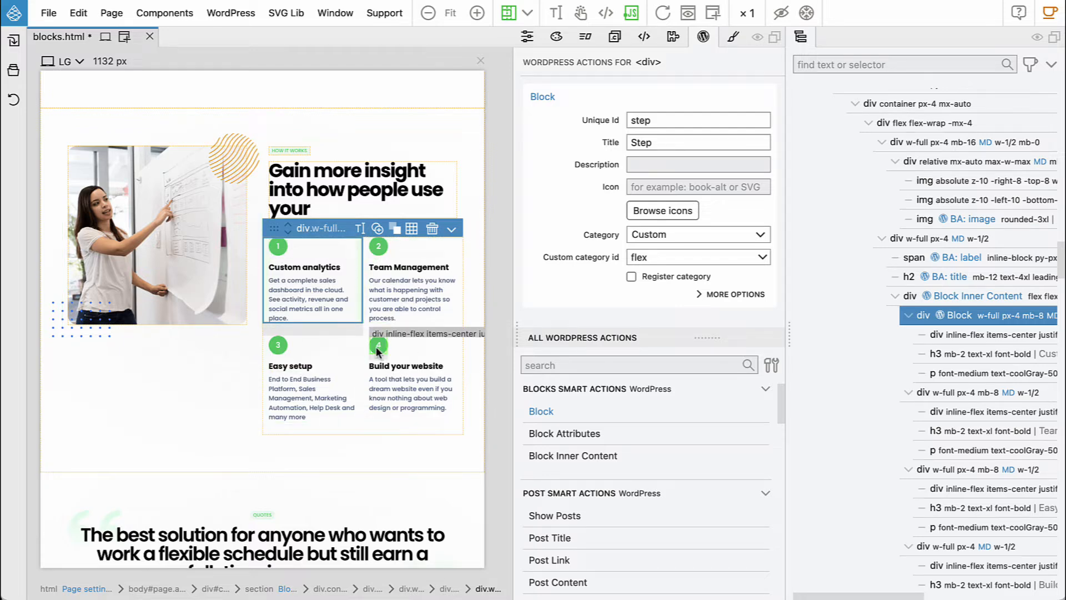
{"action": "left_click", "coordinate": [279, 246]}
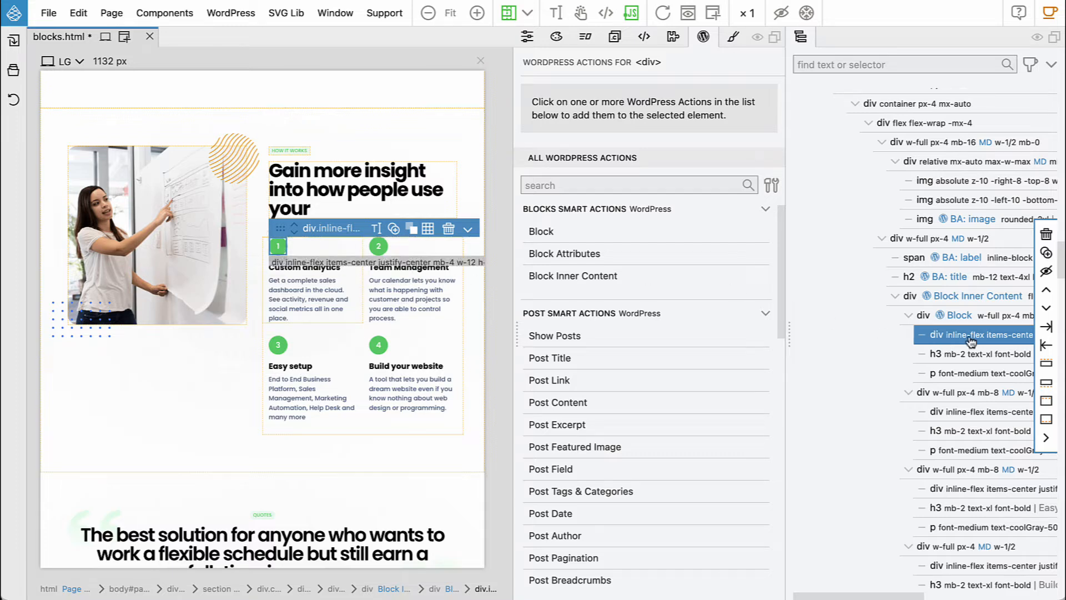
Step: Add block attributes 'Number' to the number badge and 'name' to the heading
{"action": "left_click", "coordinate": [564, 253]}
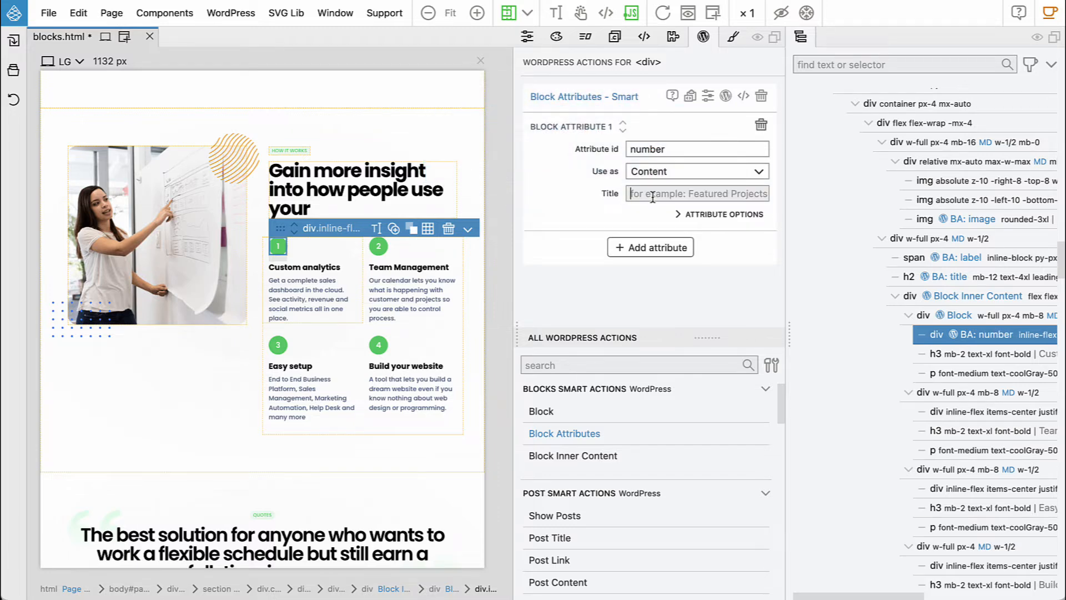
{"action": "type", "text": "Number"}
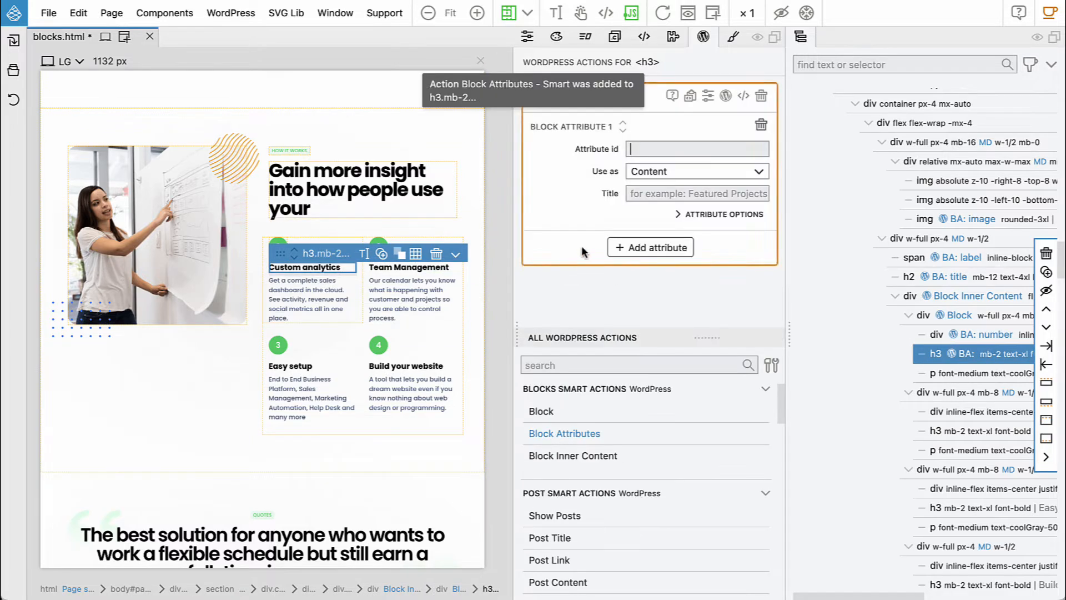
{"action": "type", "text": "name"}
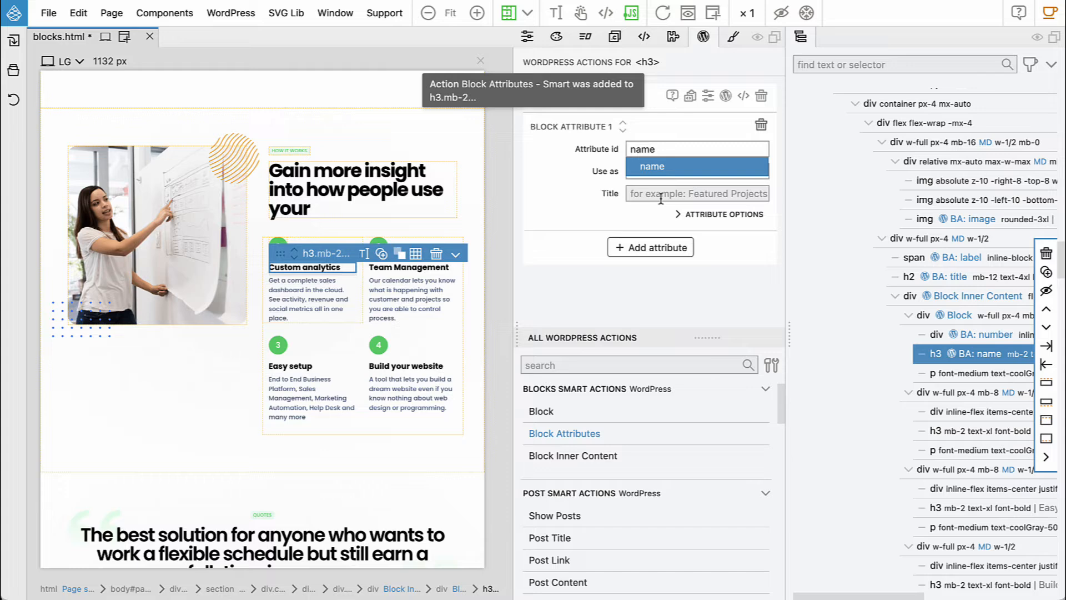
{"action": "left_click", "coordinate": [695, 170]}
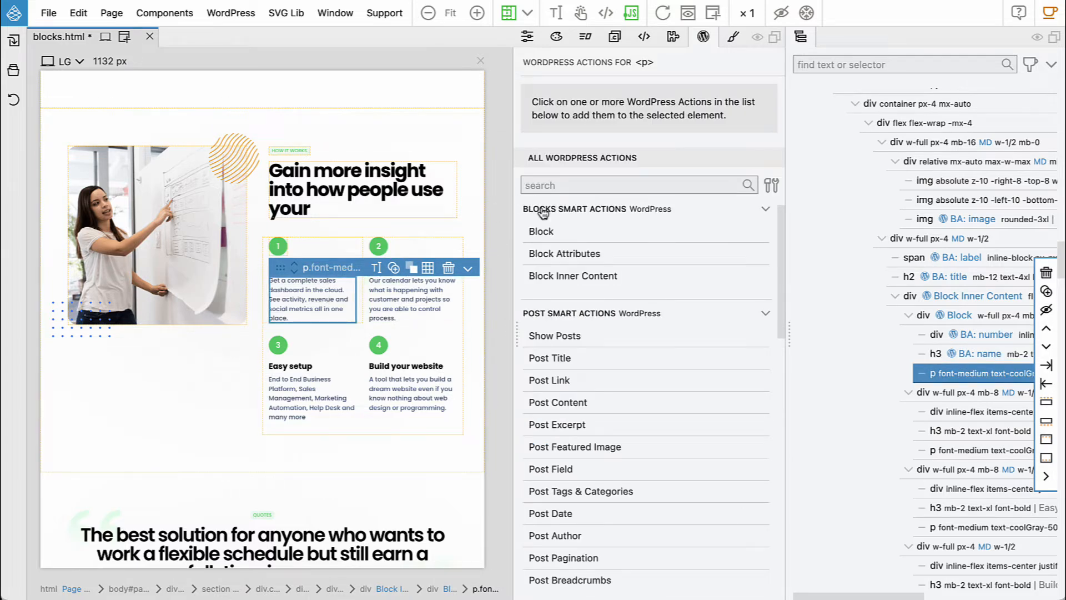
Step: Add a 'description' block attribute titled 'Description' to the paragraph and expand its options
{"action": "left_click", "coordinate": [564, 254]}
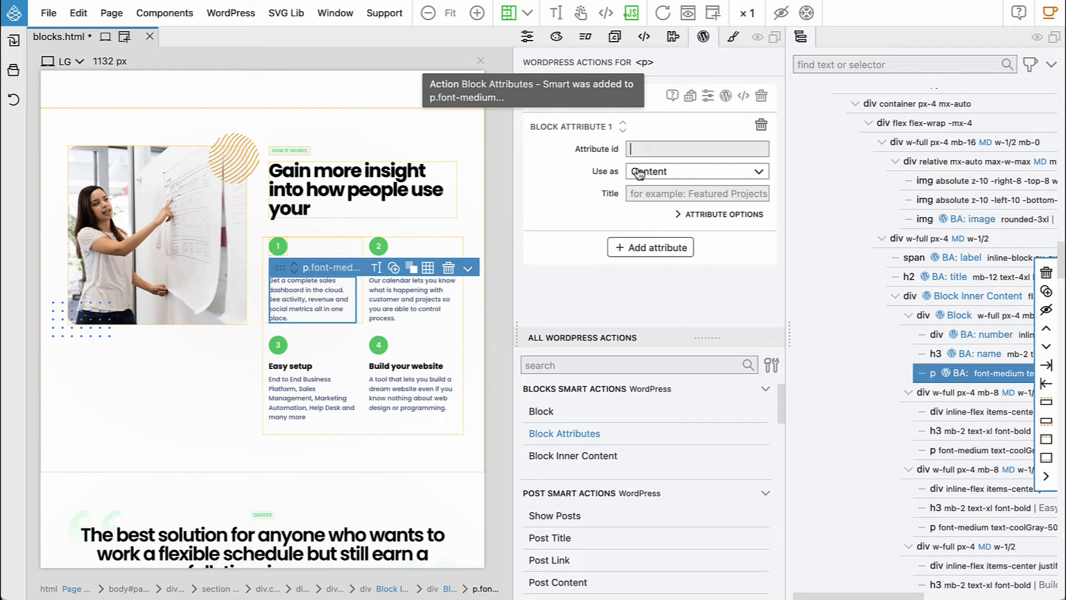
{"action": "type", "text": "description"}
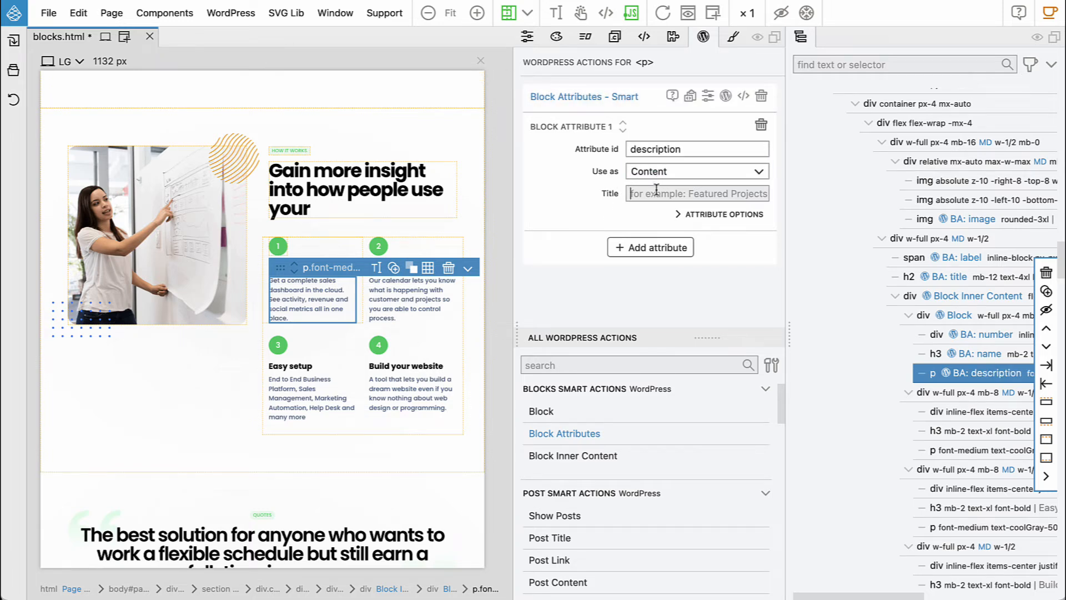
{"action": "type", "text": "Description"}
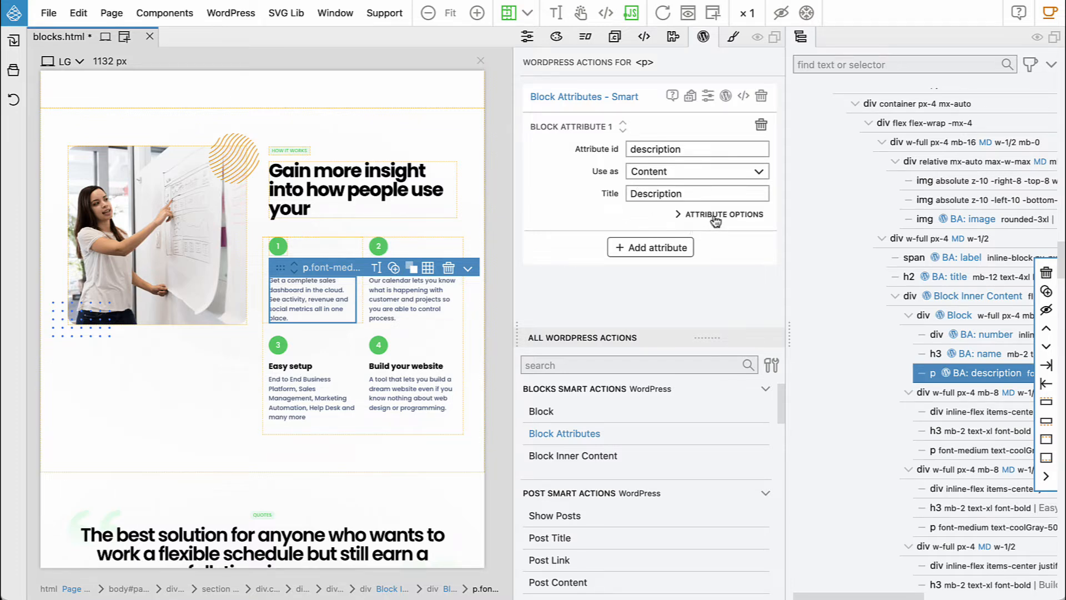
{"action": "left_click", "coordinate": [722, 215]}
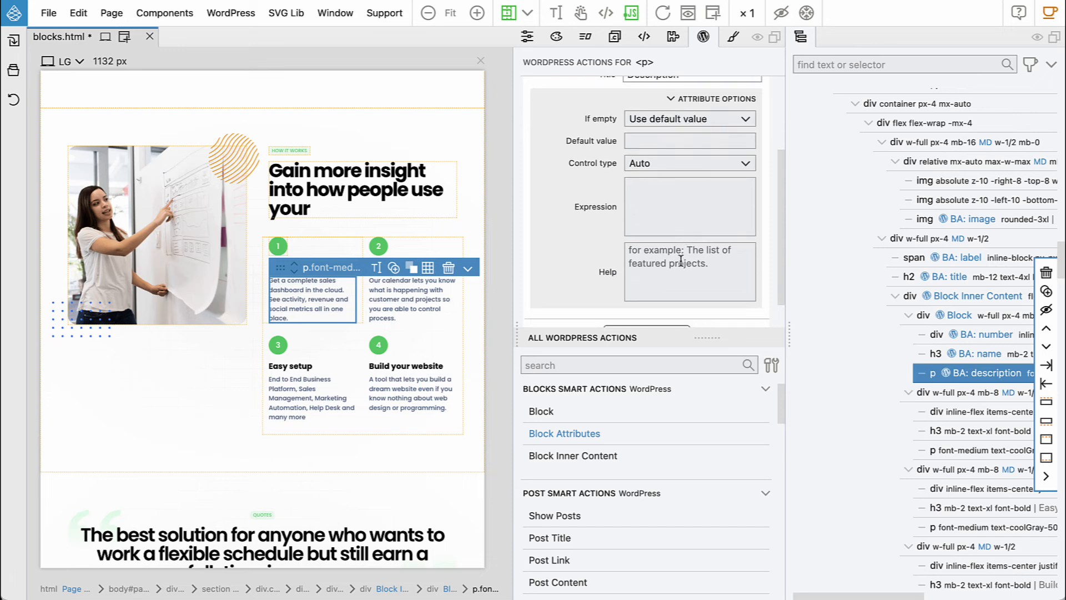
{"action": "scroll", "scroll_direction": "up", "scroll_amount": 3}
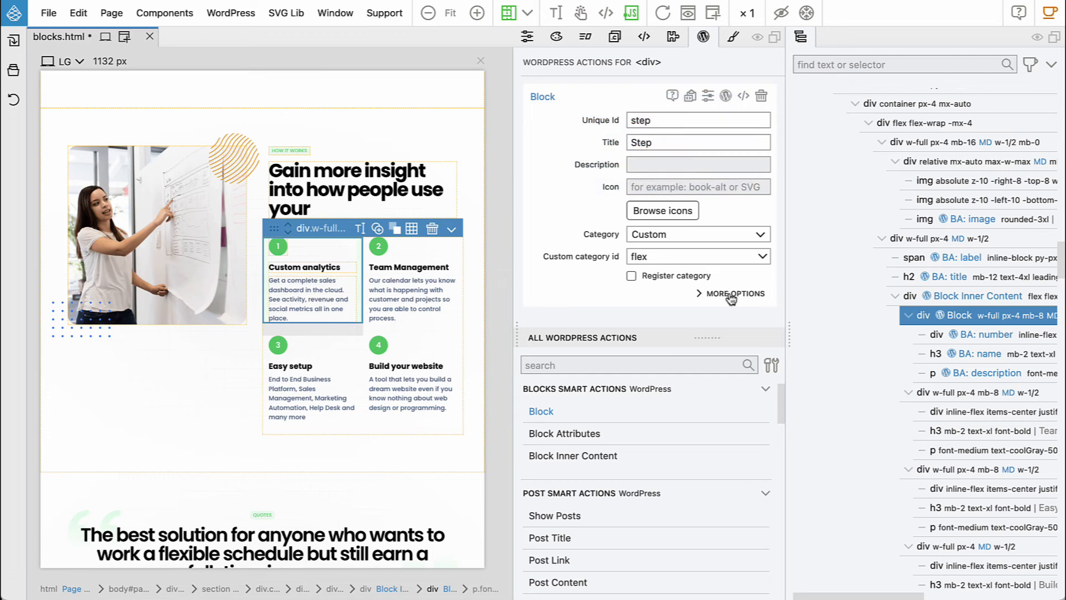
Step: Set 'steps' as the only allowed parent of the Step block
{"action": "left_click", "coordinate": [733, 293]}
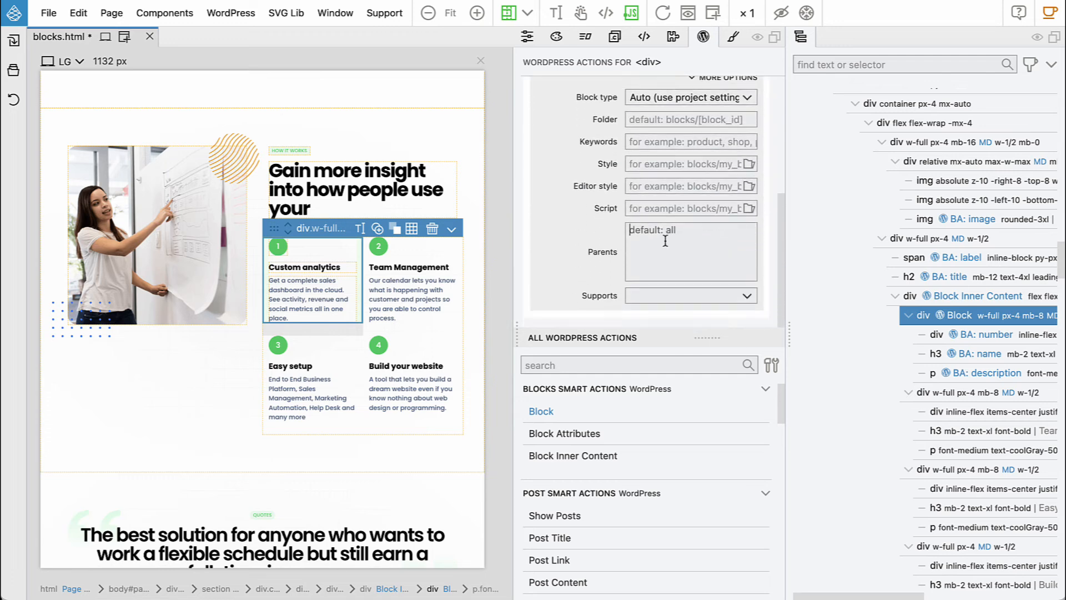
{"action": "type", "text": "ste"}
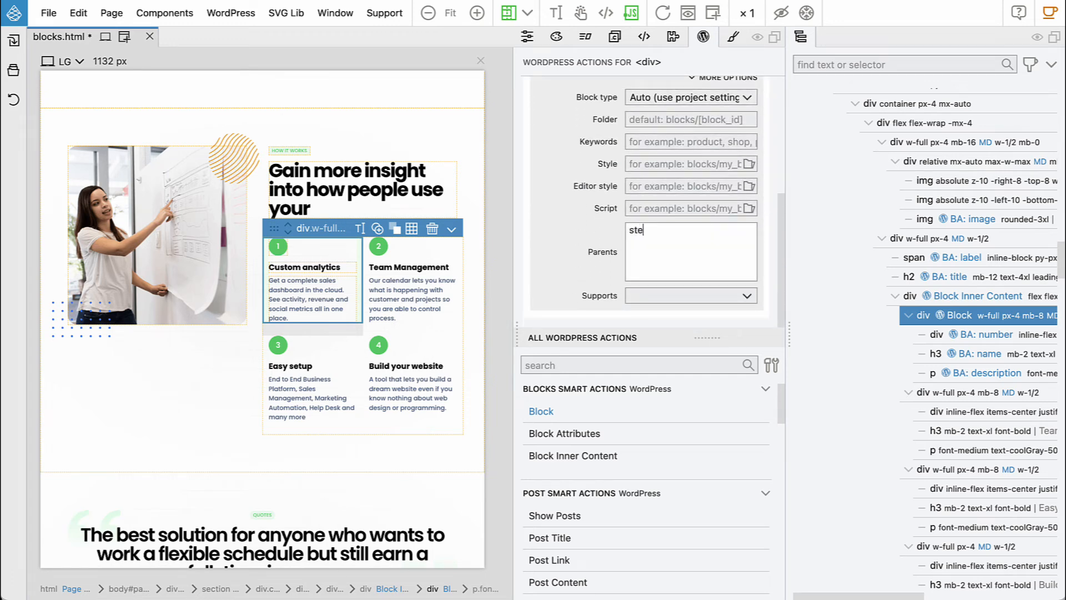
{"action": "type", "text": "ps"}
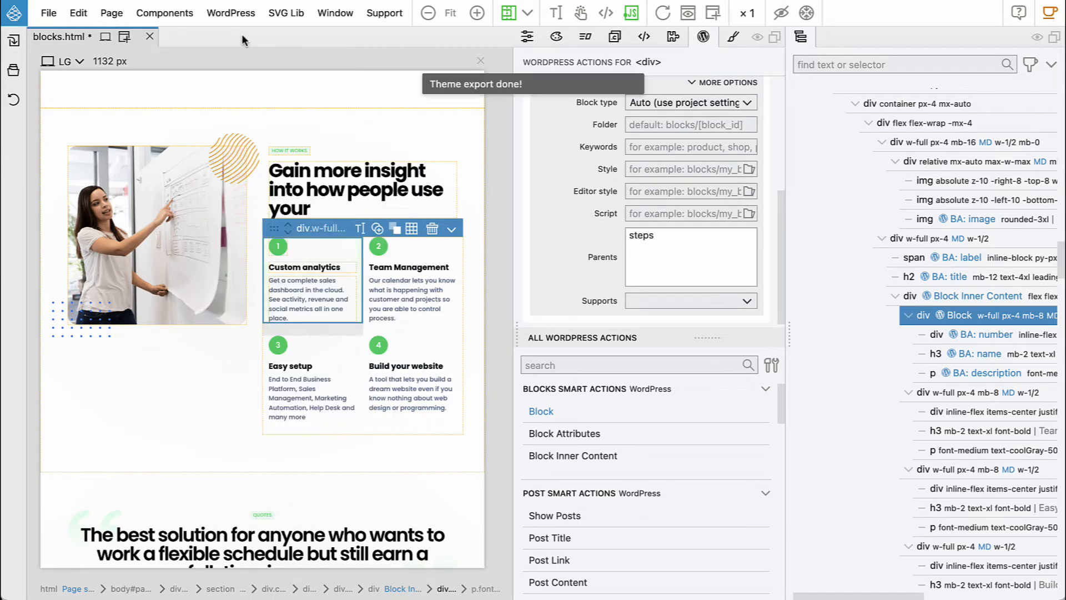
{"action": "mouse_move", "coordinate": [533, 591]}
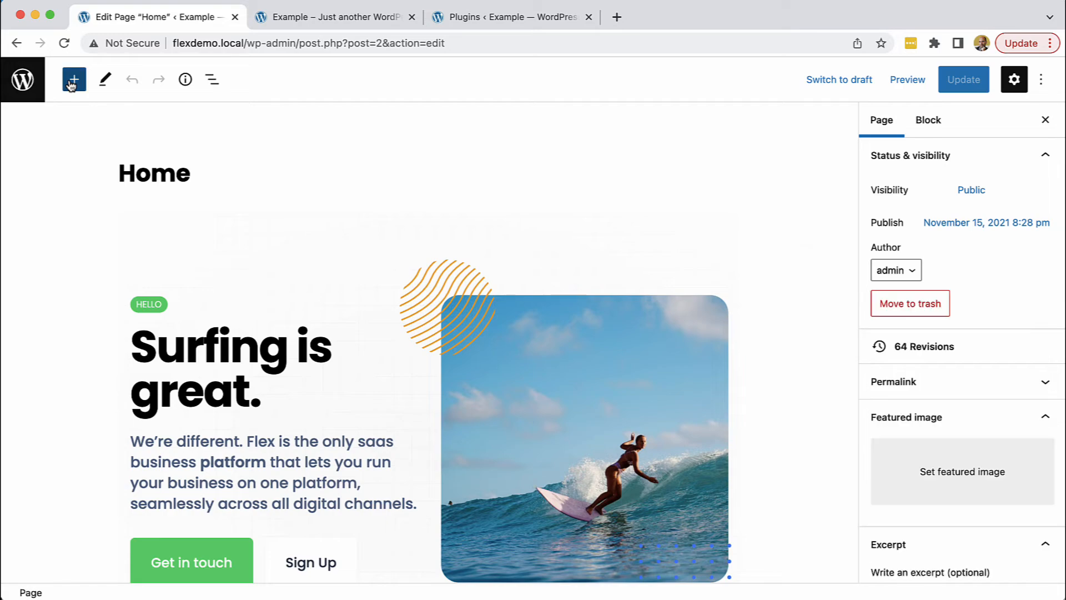
Step: Add the Steps block and replace its image with the surfer-on-a-wave photo
{"action": "left_click", "coordinate": [73, 79]}
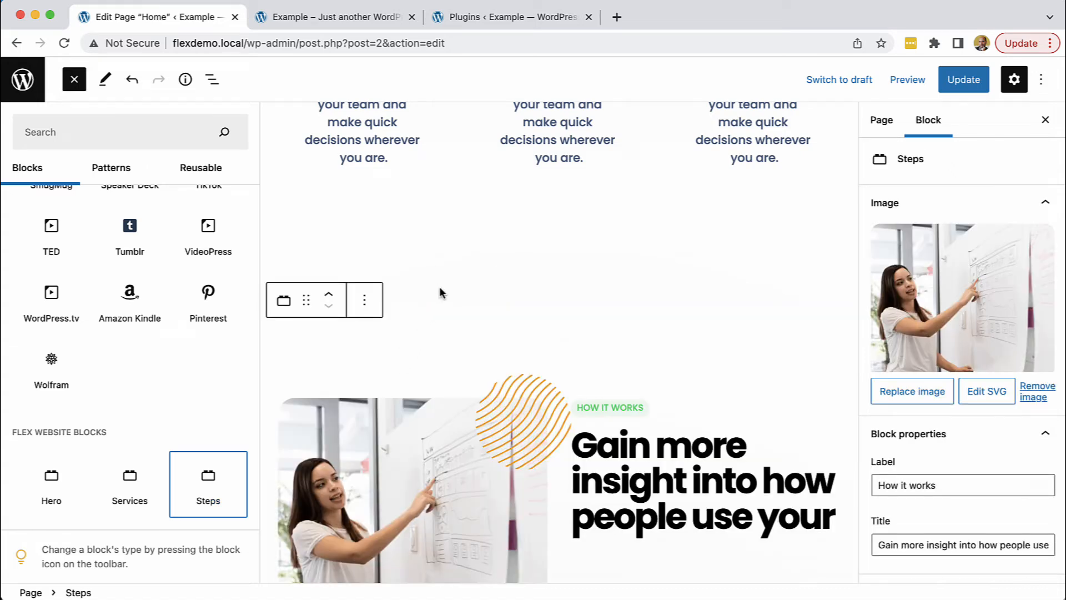
{"action": "left_click", "coordinate": [74, 78]}
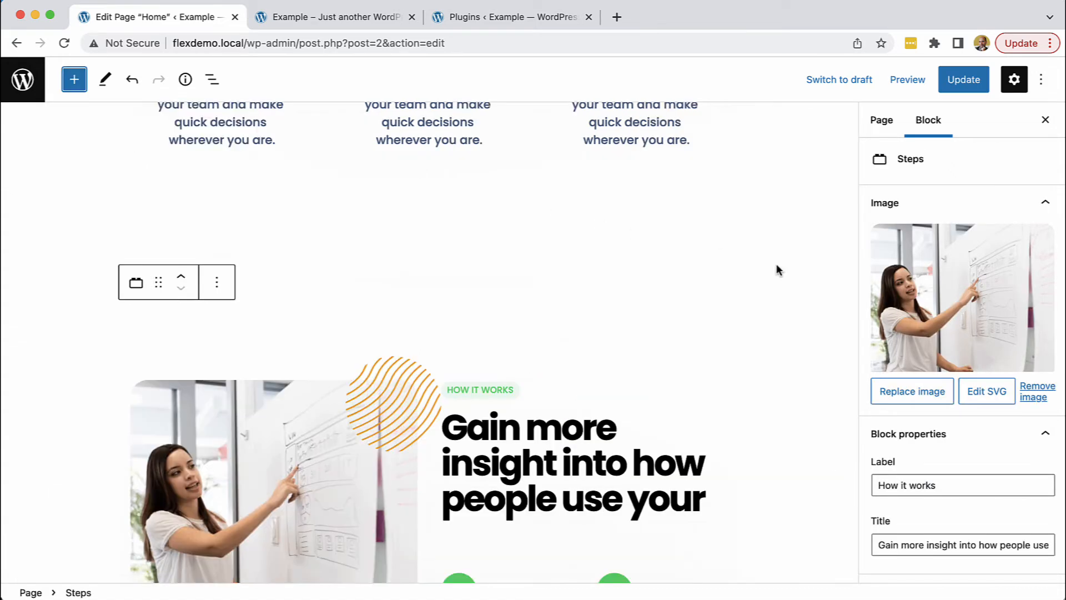
{"action": "left_click", "coordinate": [911, 391]}
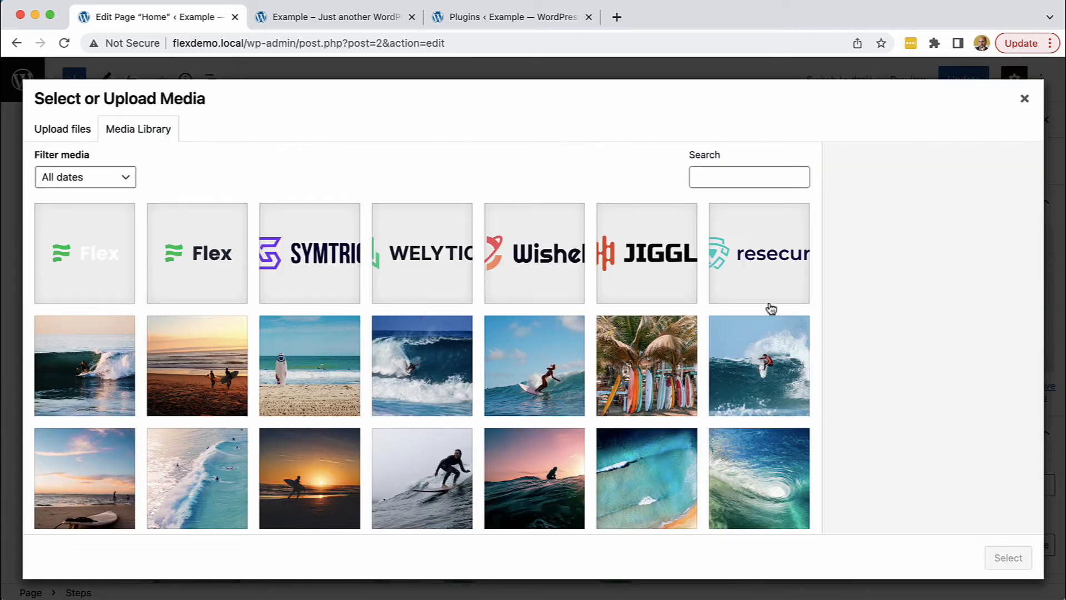
{"action": "left_click", "coordinate": [421, 366]}
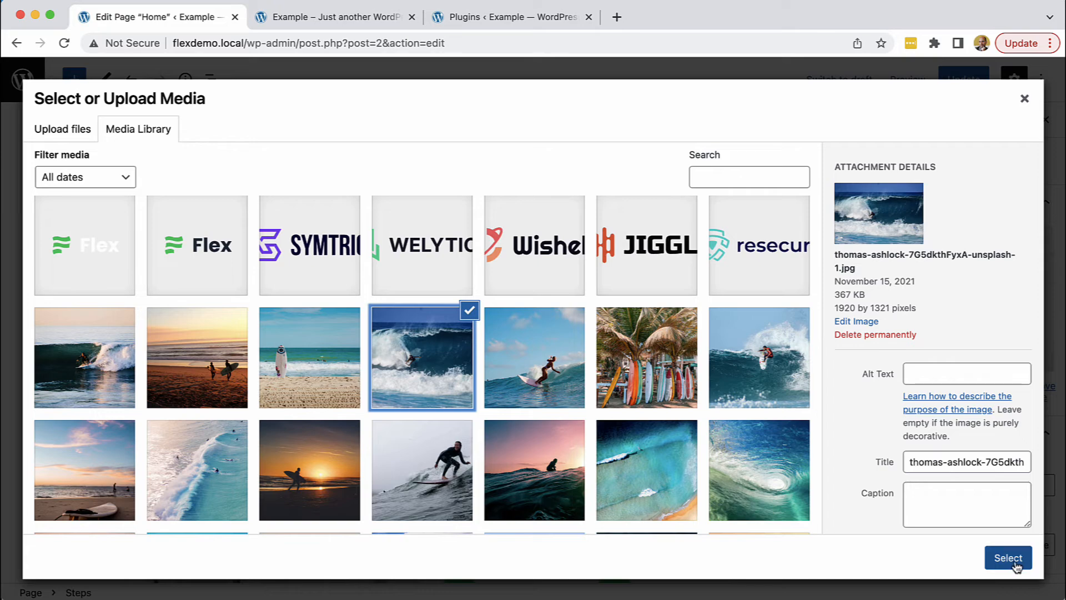
{"action": "left_click", "coordinate": [1008, 557]}
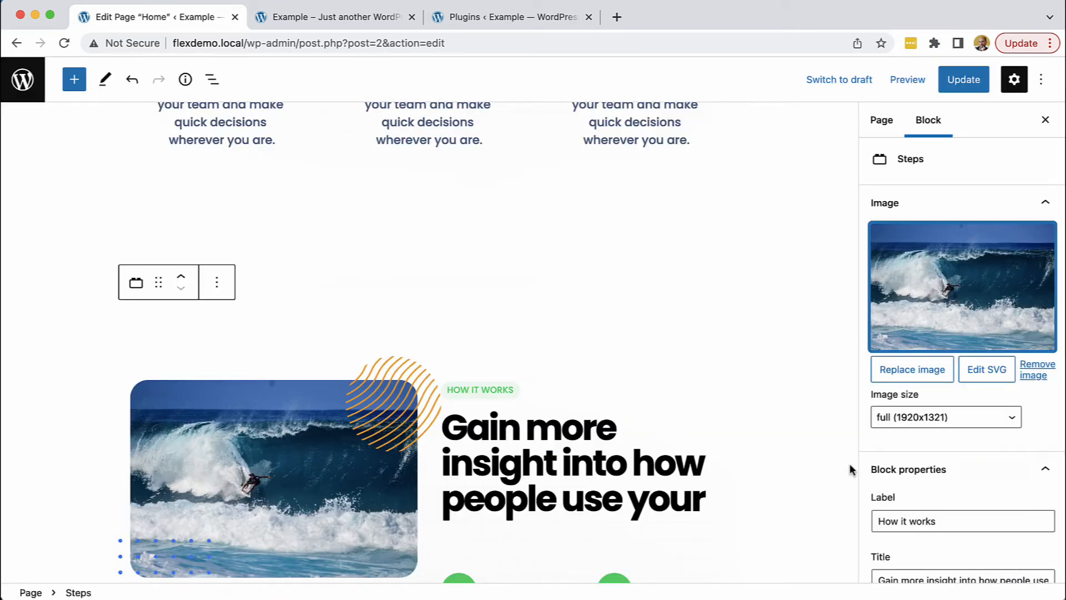
Step: Set the Steps block's image size to large_square
{"action": "scroll", "scroll_direction": "down", "scroll_amount": 3}
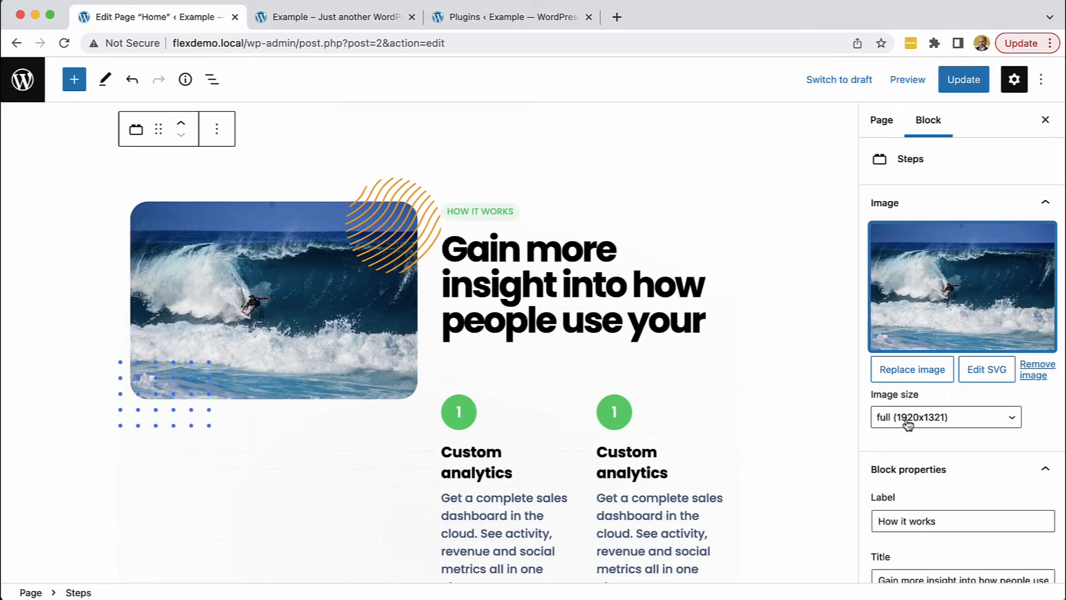
{"action": "left_click", "coordinate": [944, 417]}
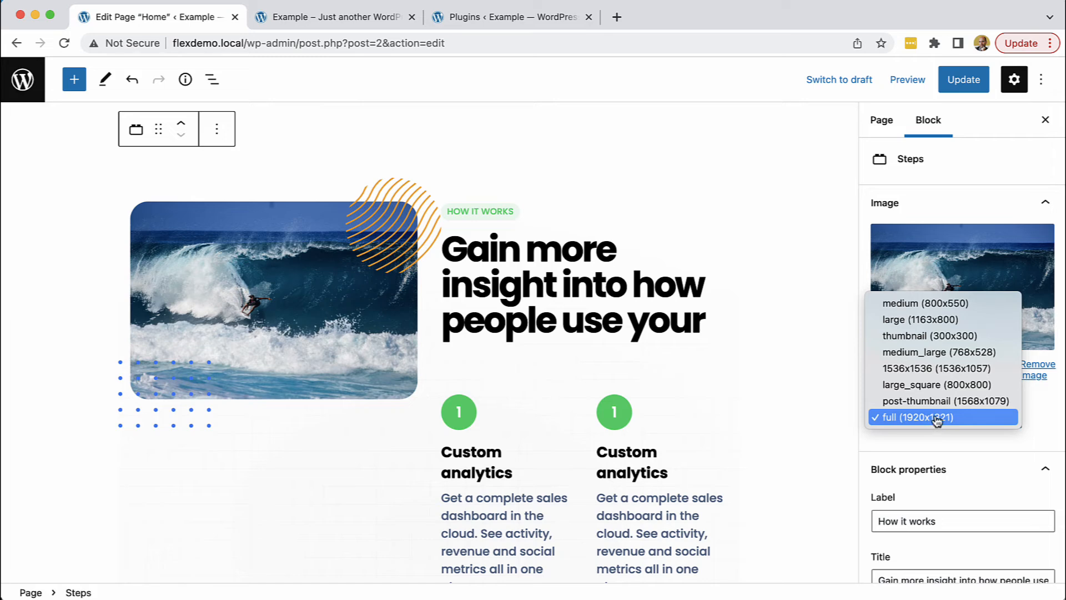
{"action": "mouse_move", "coordinate": [942, 385]}
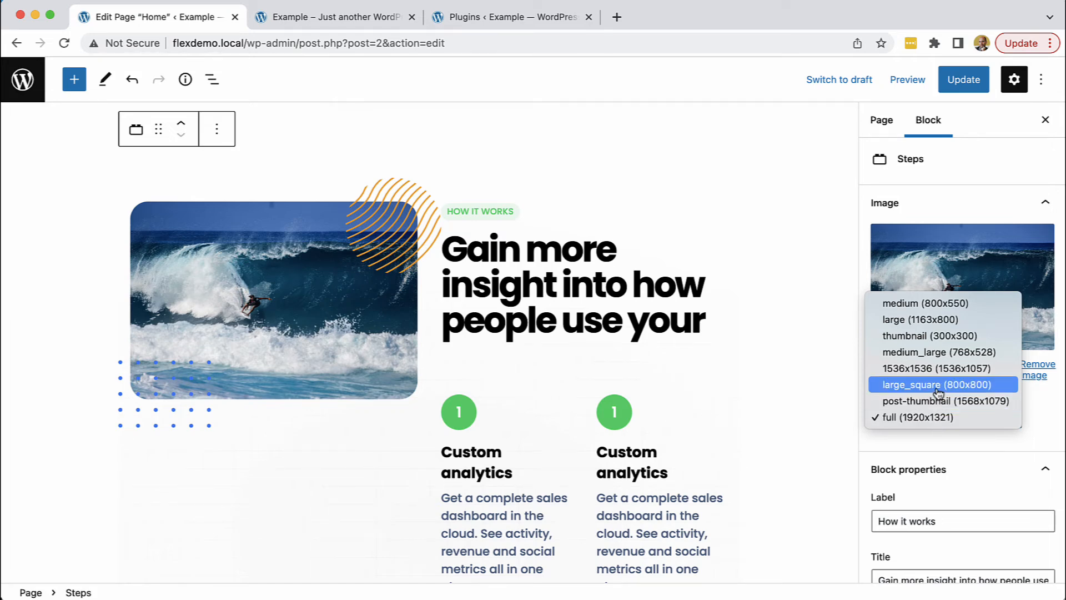
{"action": "left_click", "coordinate": [942, 384]}
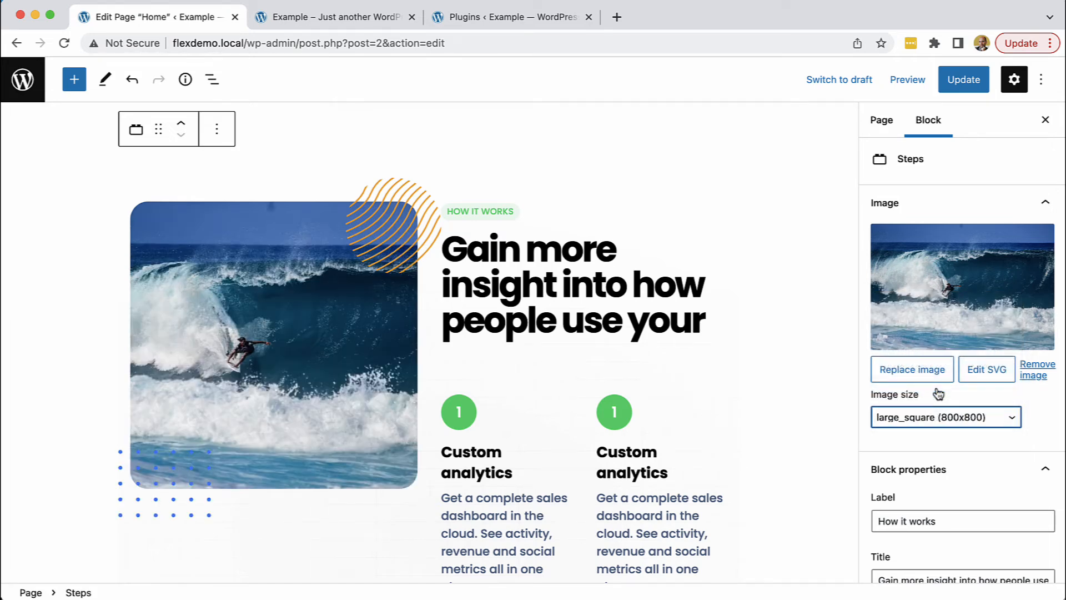
{"action": "scroll", "scroll_direction": "down", "scroll_amount": 3}
{"action": "type", "text": "2"}
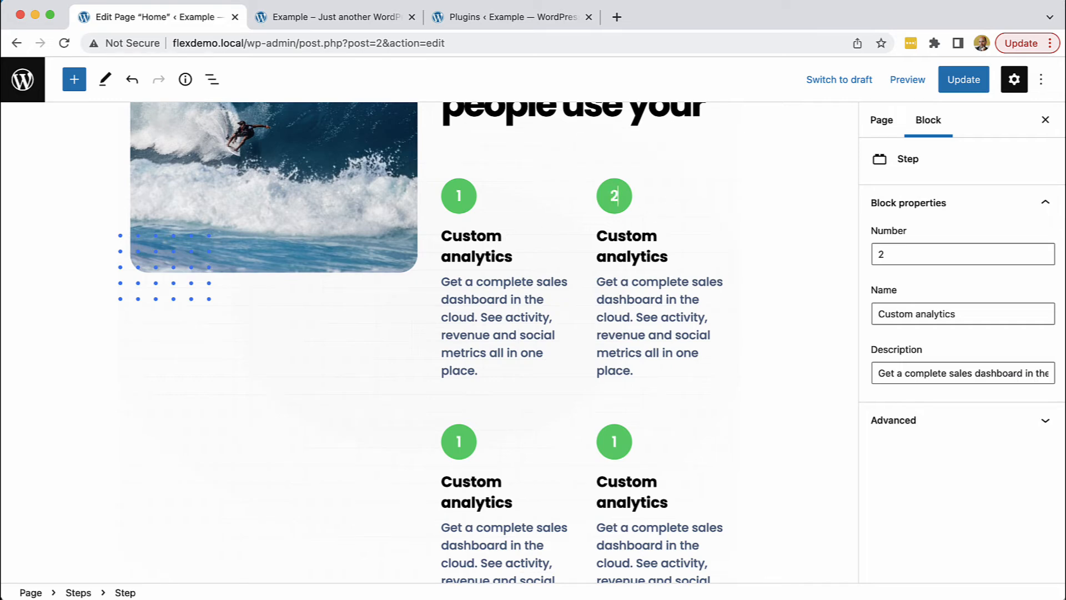
Step: Renumber the remaining steps 2, 3 and 4, then save the page with Update
{"action": "left_click", "coordinate": [458, 442]}
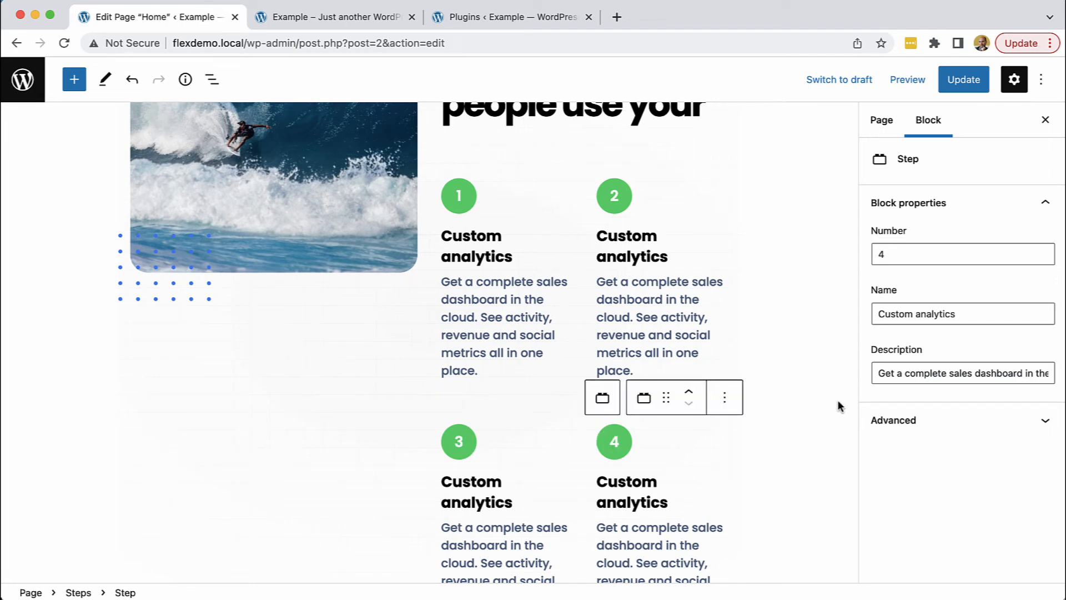
{"action": "left_click", "coordinate": [882, 120]}
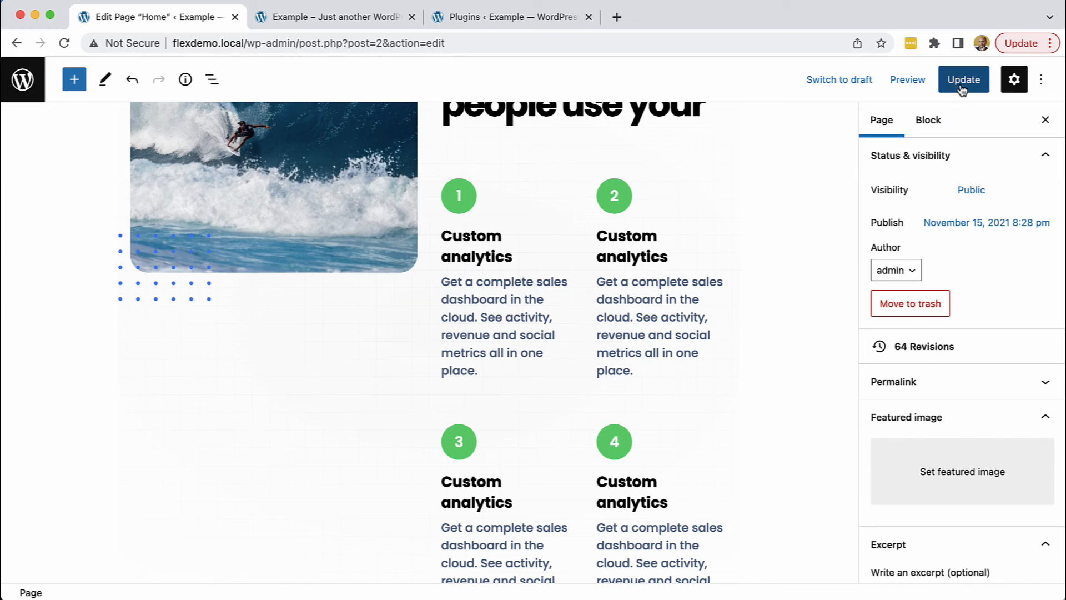
{"action": "left_click", "coordinate": [963, 79]}
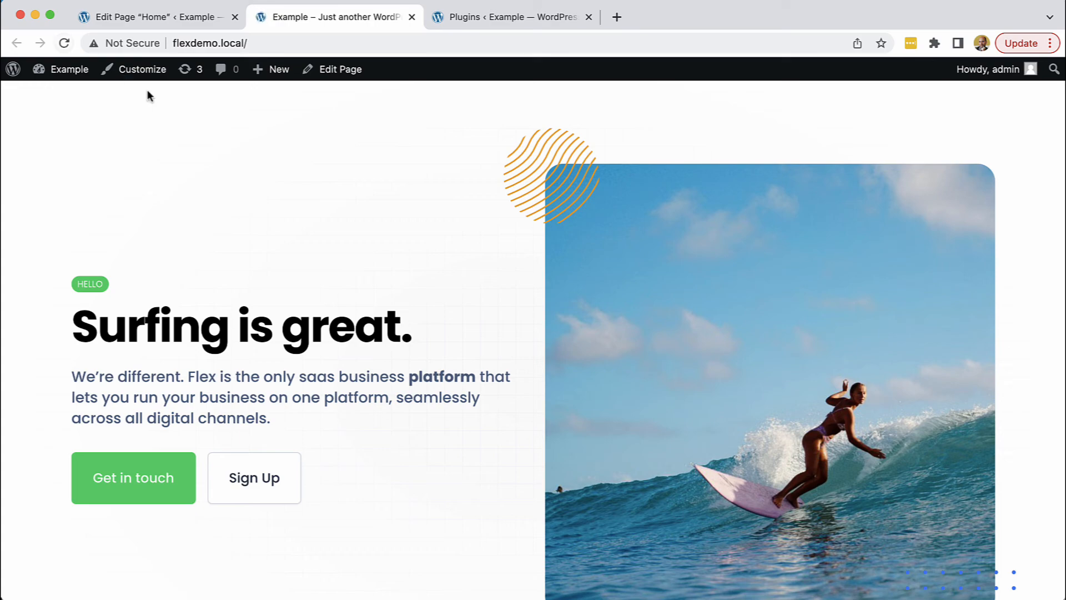
Step: Scroll the live homepage to the How it works section with the wave photo and steps 1–4
{"action": "scroll", "scroll_direction": "down", "scroll_amount": 3}
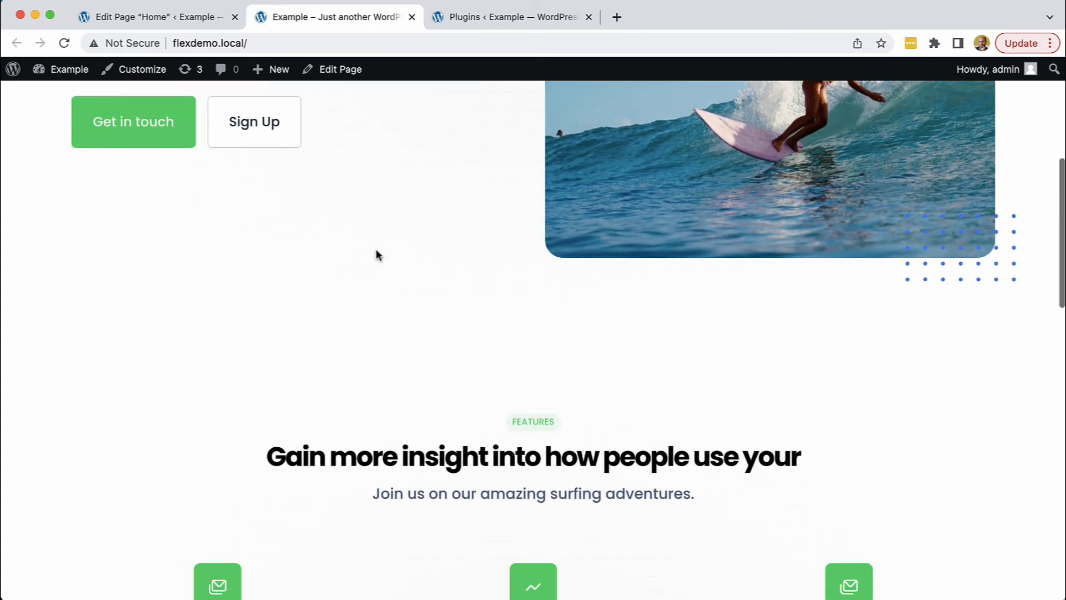
{"action": "scroll", "scroll_direction": "down", "scroll_amount": 3}
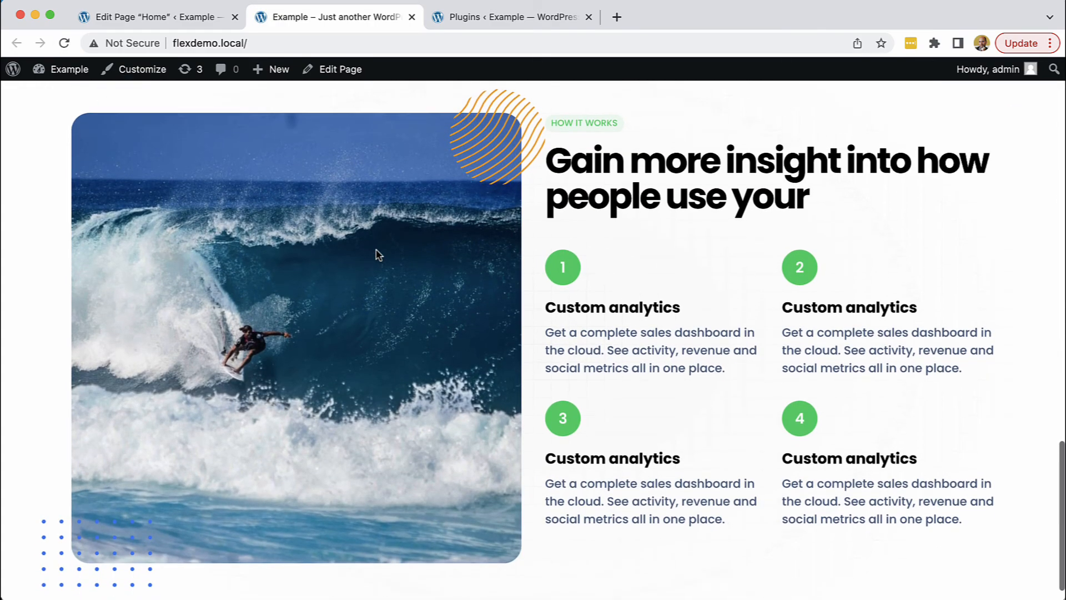
{"action": "scroll", "scroll_direction": "down", "scroll_amount": 3}
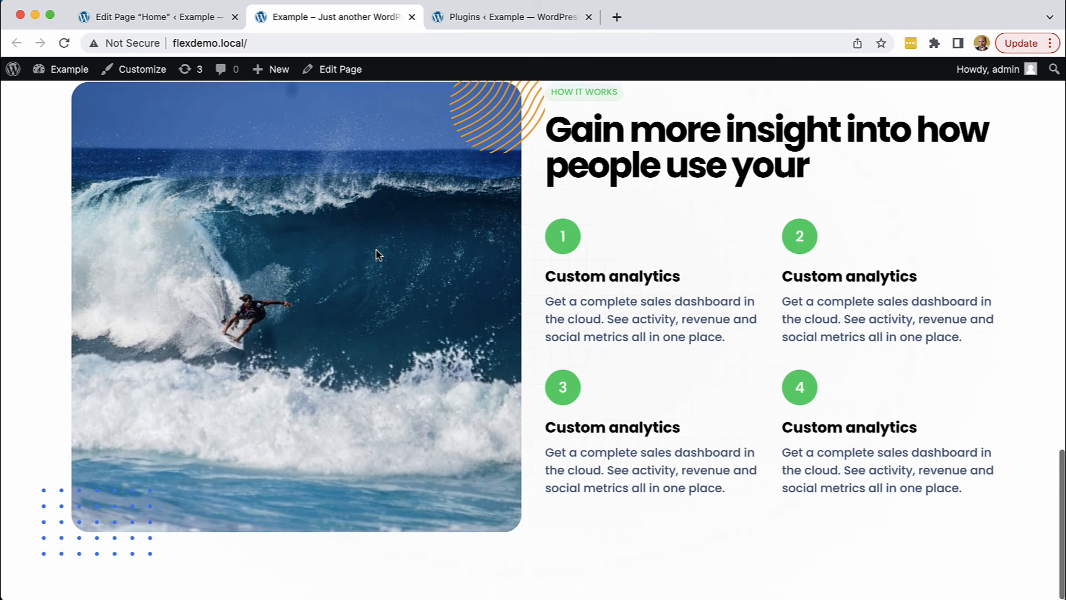
{"action": "scroll", "scroll_direction": "up", "scroll_amount": 3}
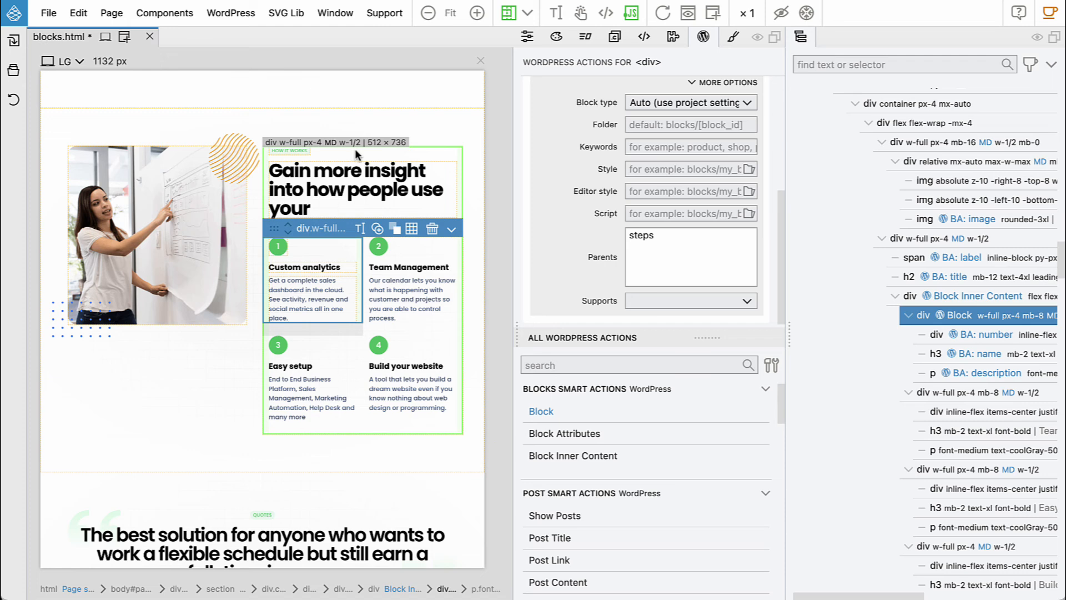
{"action": "scroll", "scroll_direction": "down", "scroll_amount": 3}
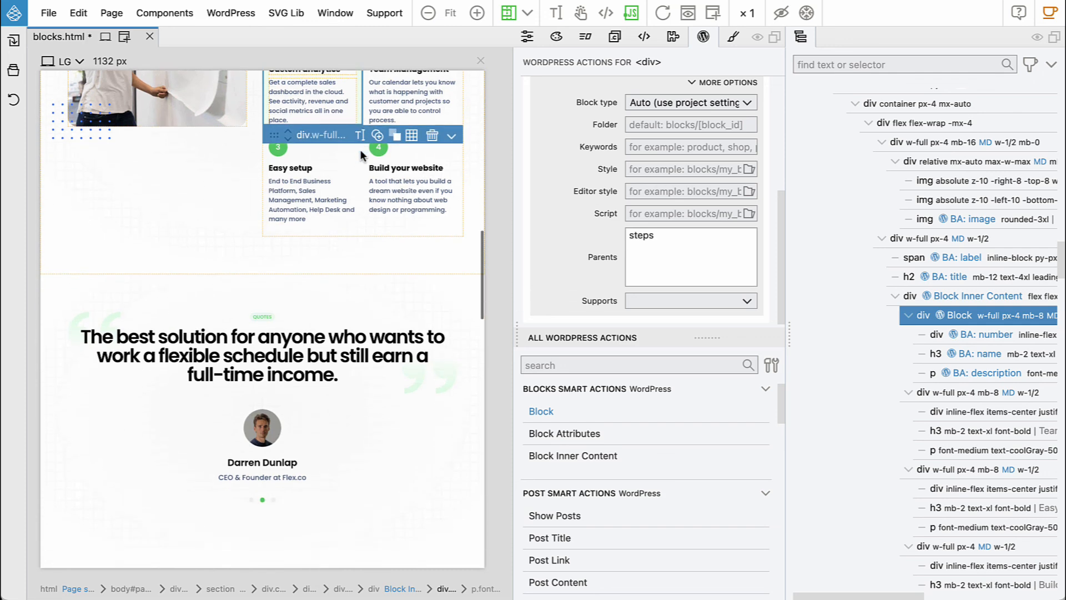
{"action": "scroll", "scroll_direction": "down", "scroll_amount": 3}
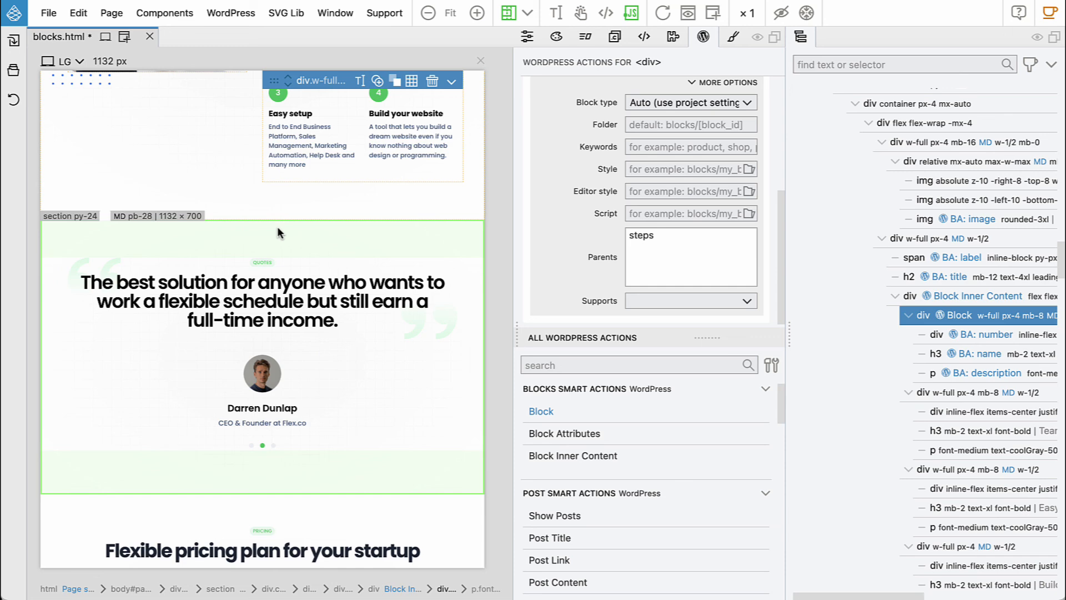
{"action": "mouse_move", "coordinate": [276, 239]}
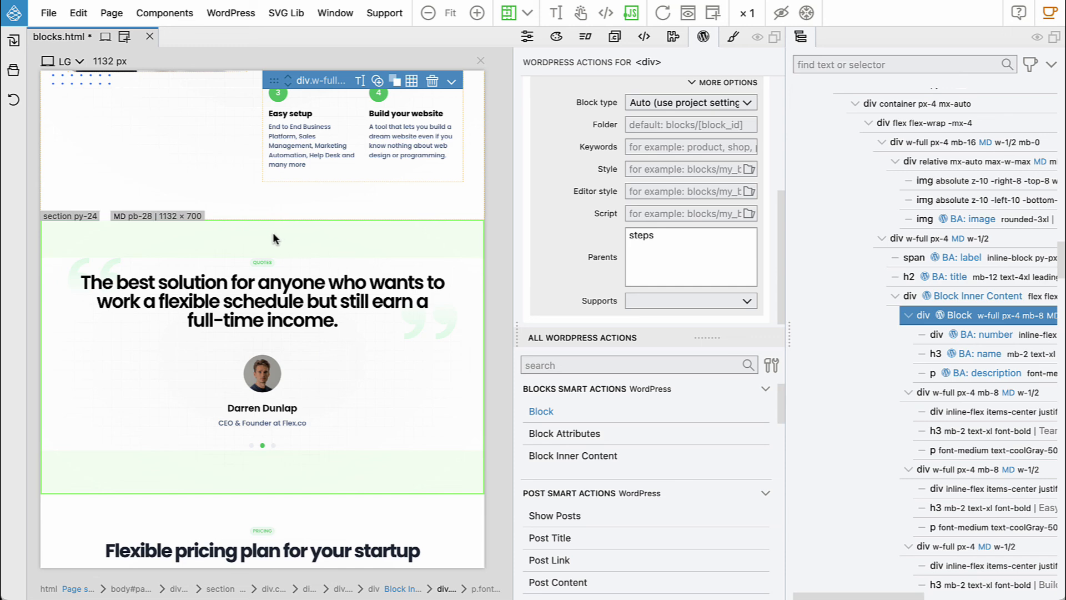